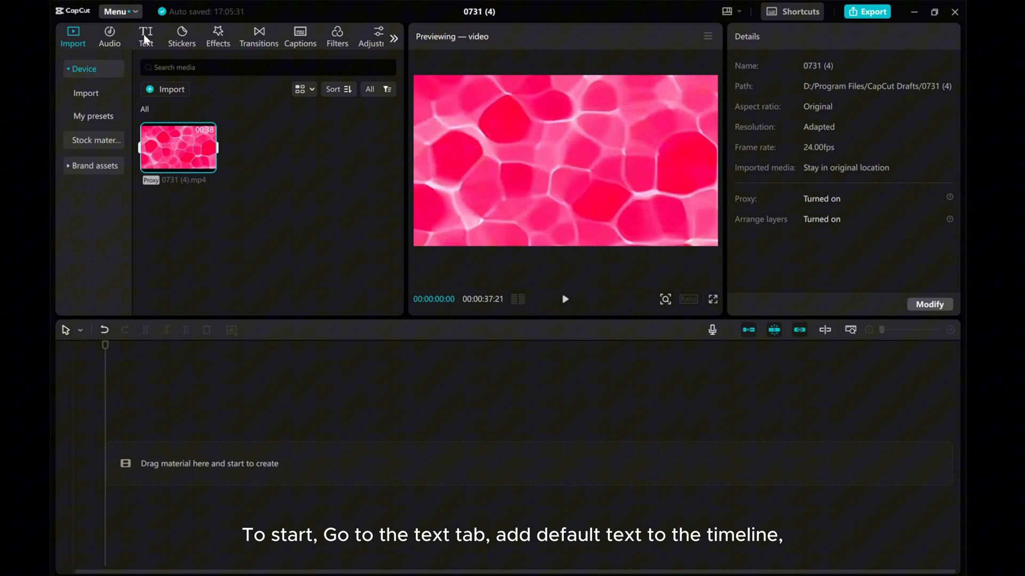
- Add a default text clip to the timeline and change its words to 'Dynamic Text'
left_click(145, 36)
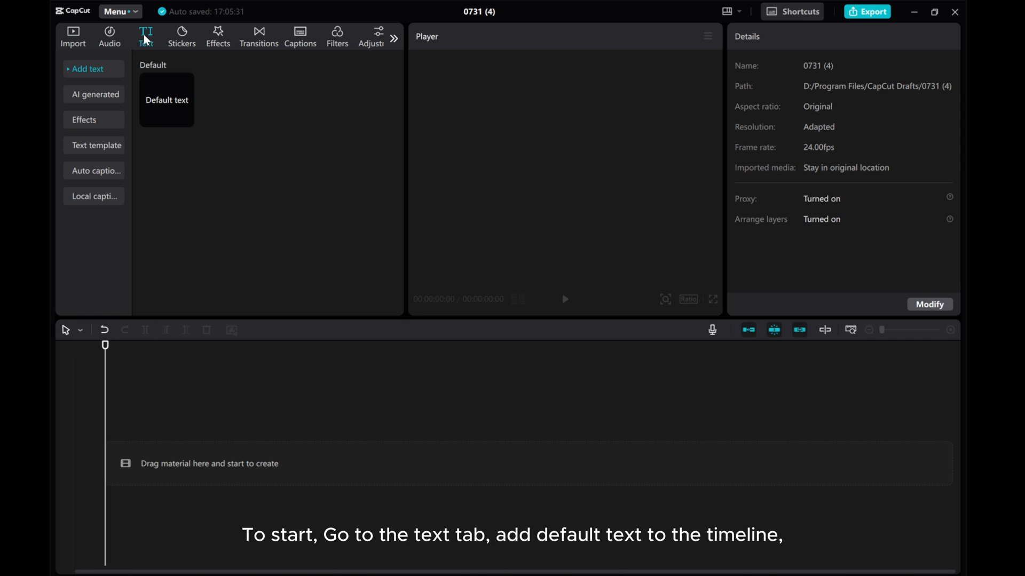
mouse_move(187, 120)
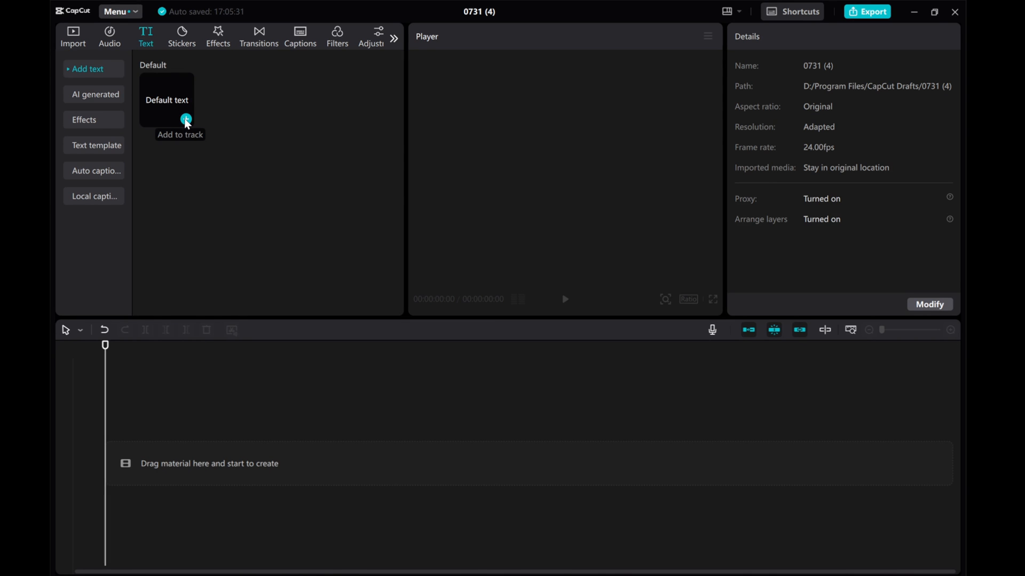
left_click(187, 119)
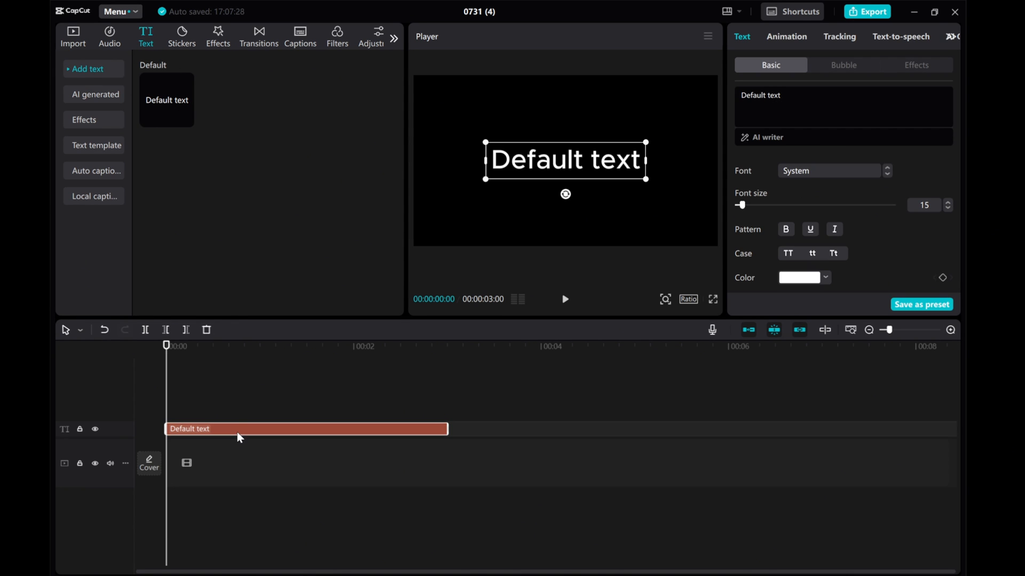
left_click(798, 97)
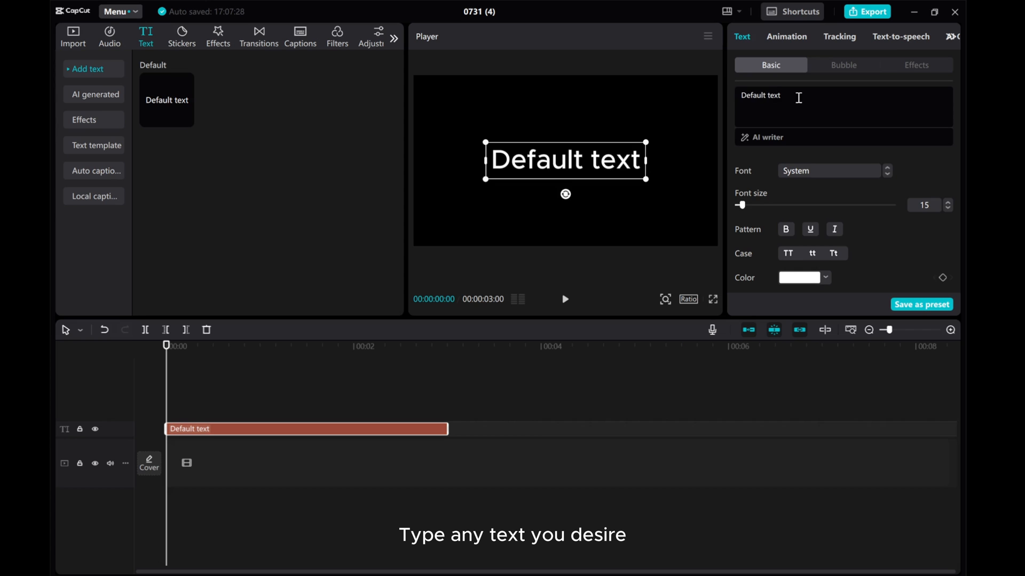
right_click(781, 95)
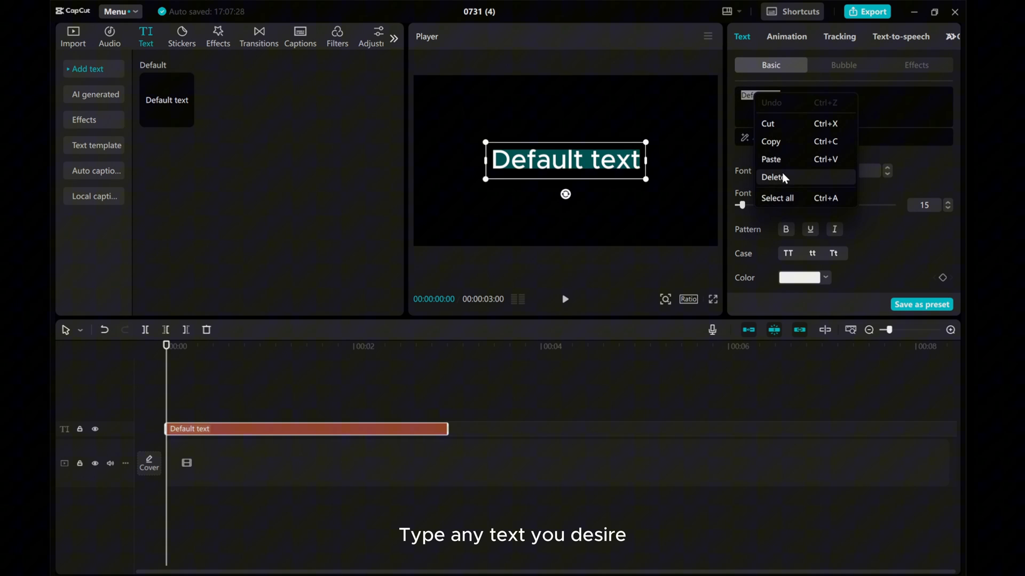
type("Dynamic Text")
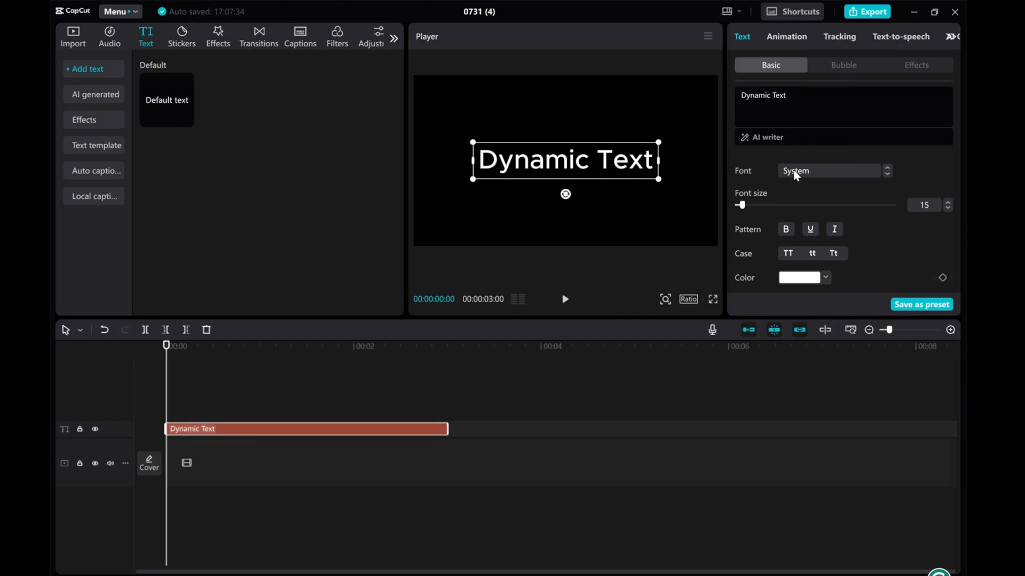
- Style the title in Impact, all caps, size 18, with character spacing 1
left_click(830, 171)
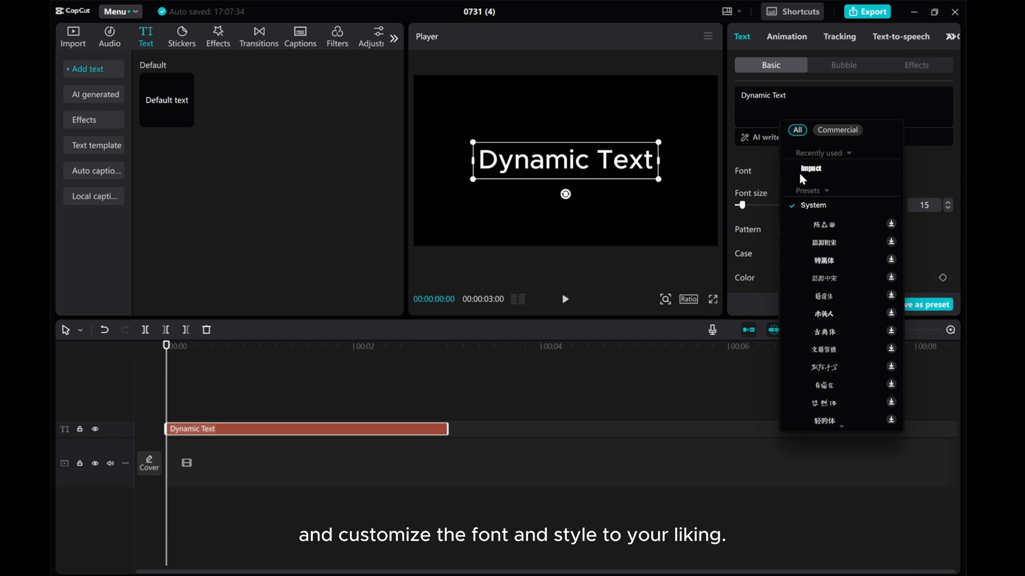
left_click(810, 168)
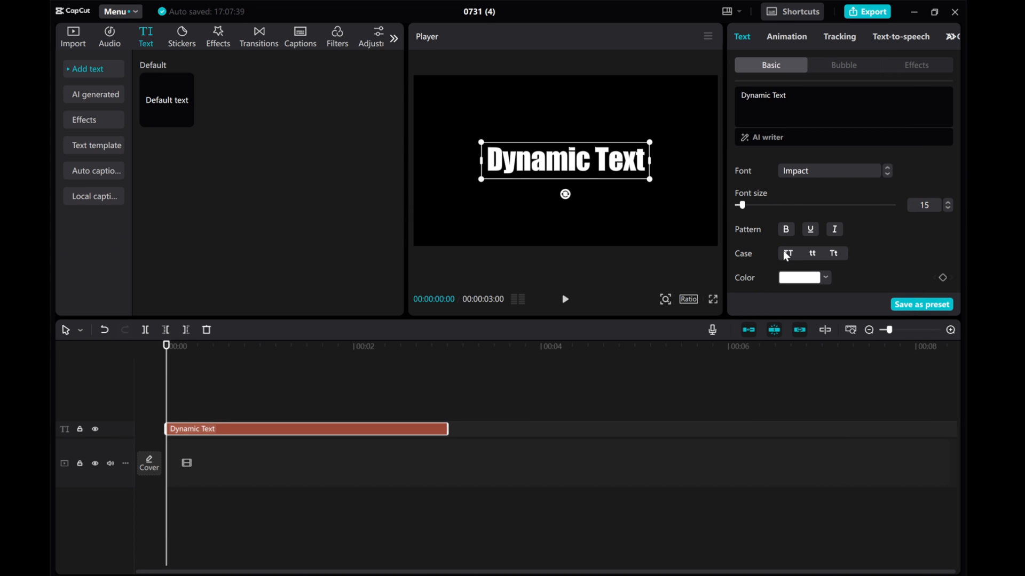
left_click(787, 253)
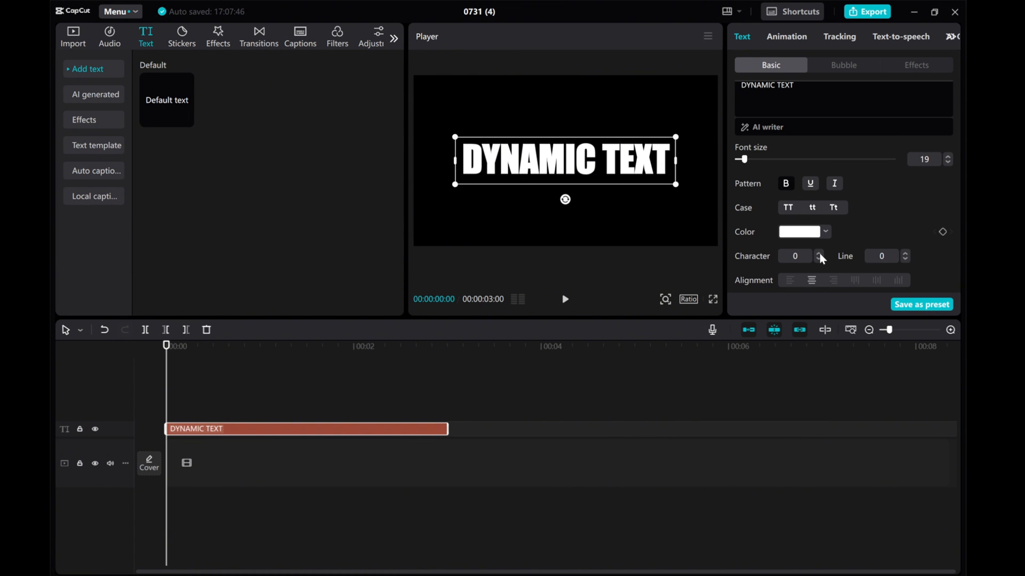
left_click(818, 253)
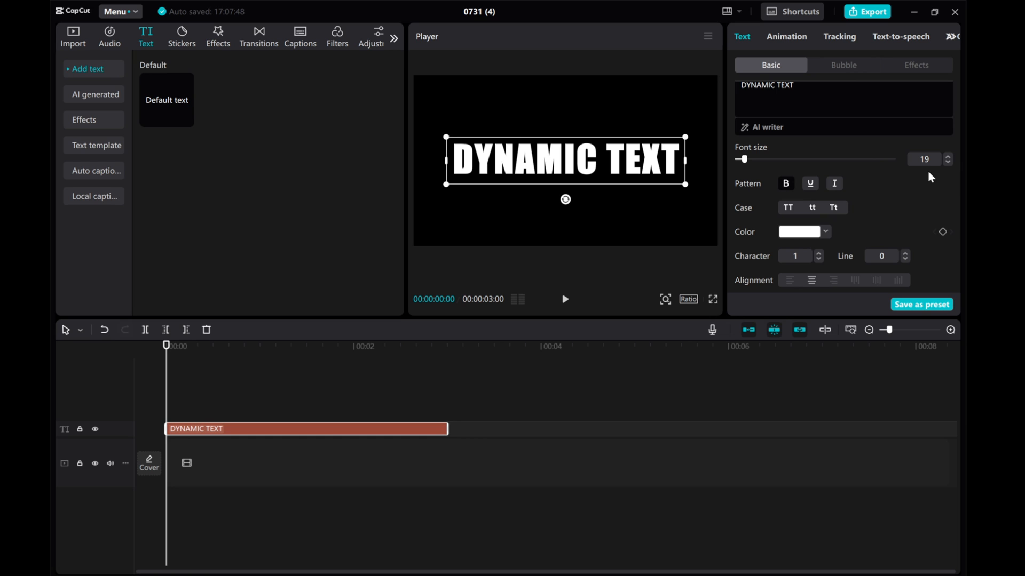
left_click(947, 163)
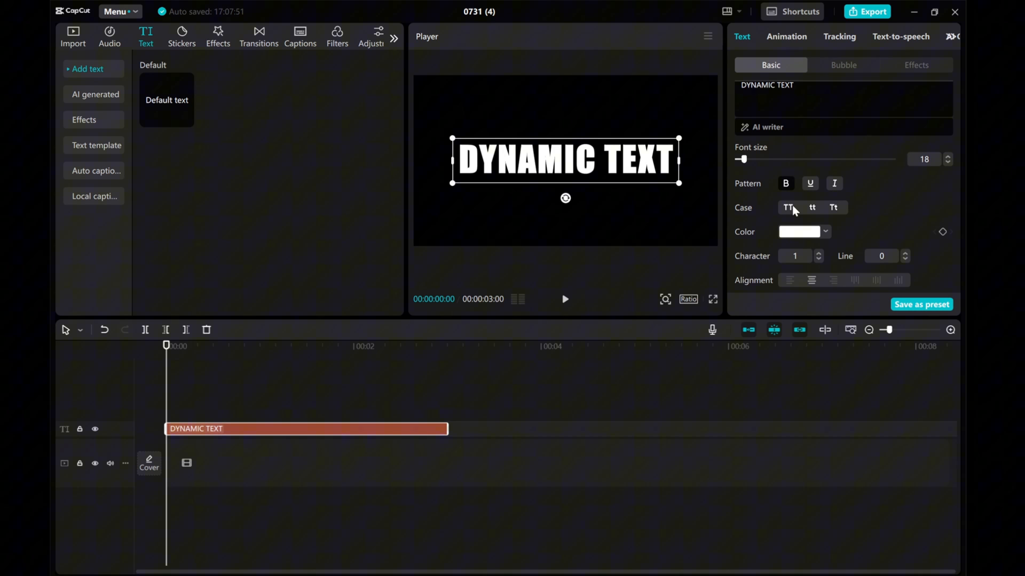
mouse_move(52, 202)
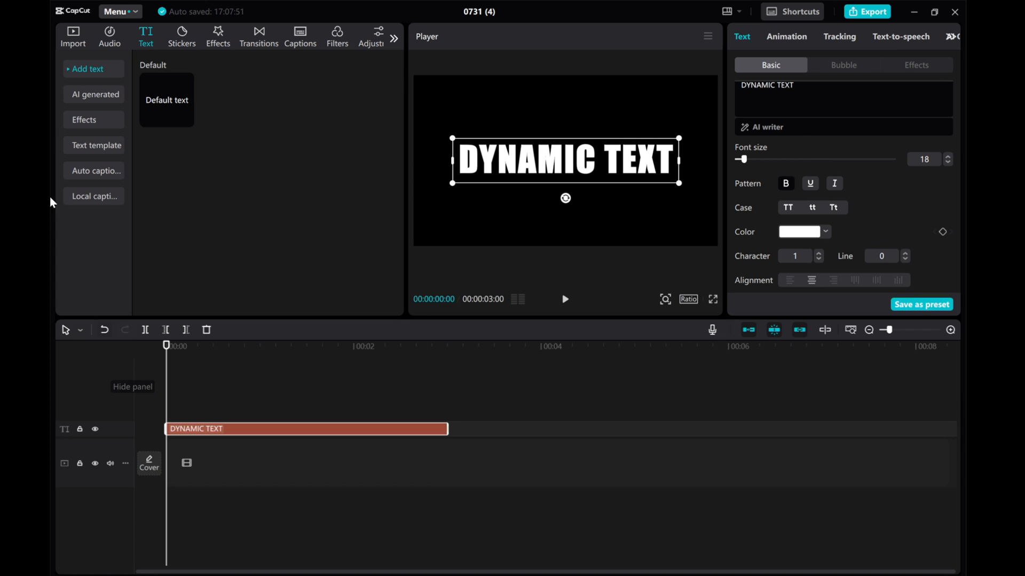
- Add the black stock clip, stretch the title to match, and merge both into a compound clip
left_click(73, 36)
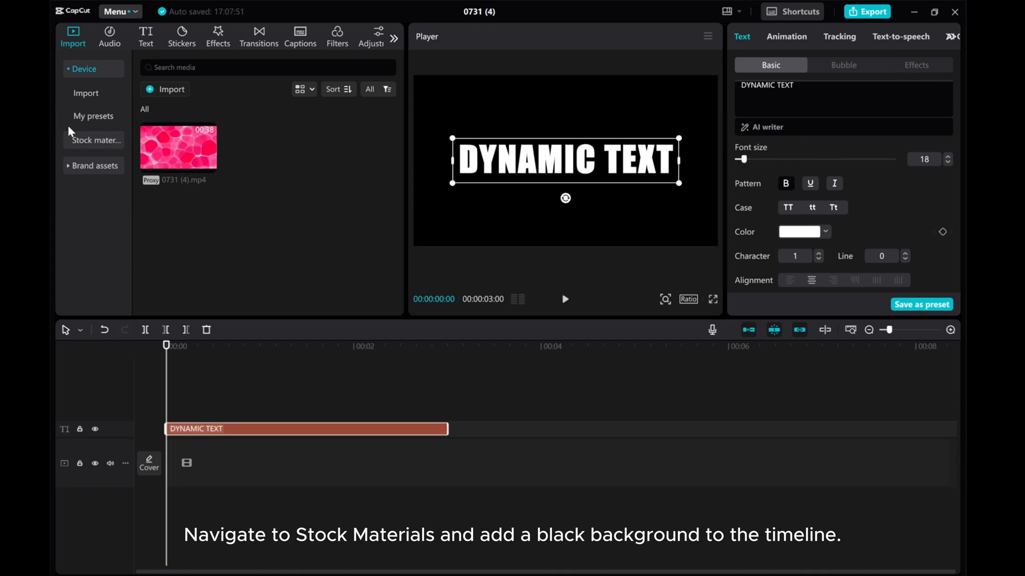
left_click(95, 94)
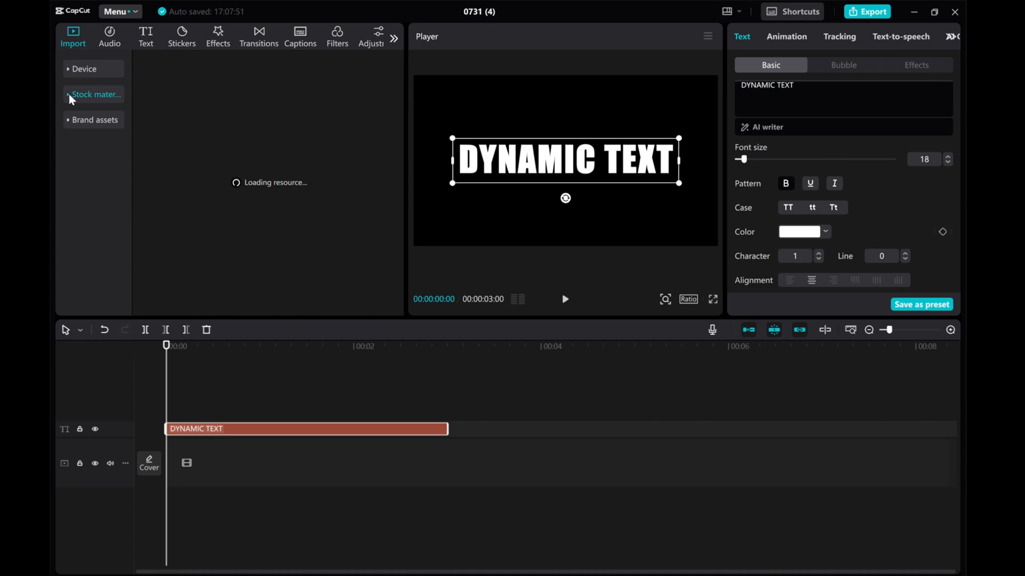
left_click(94, 95)
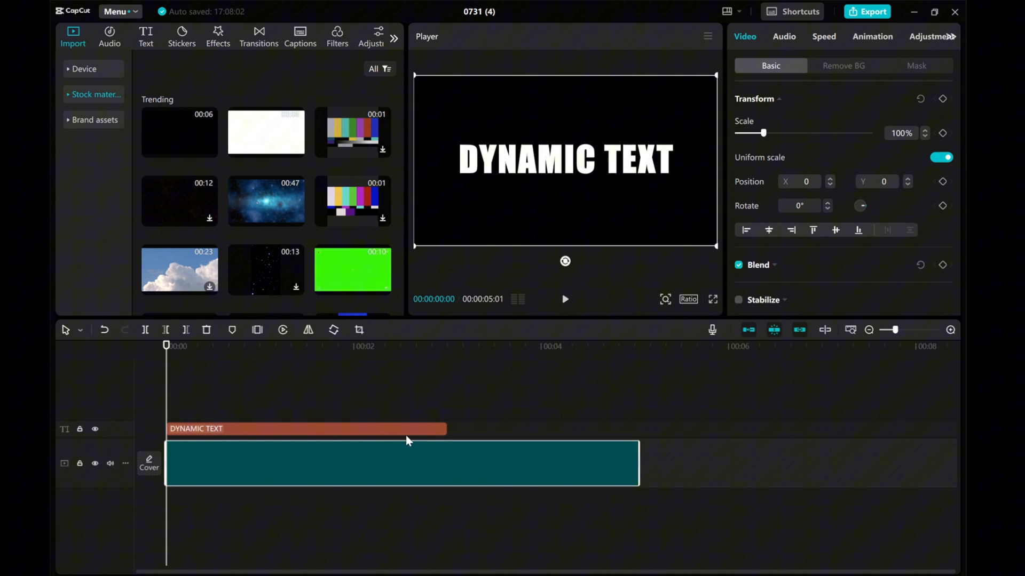
left_click(305, 428)
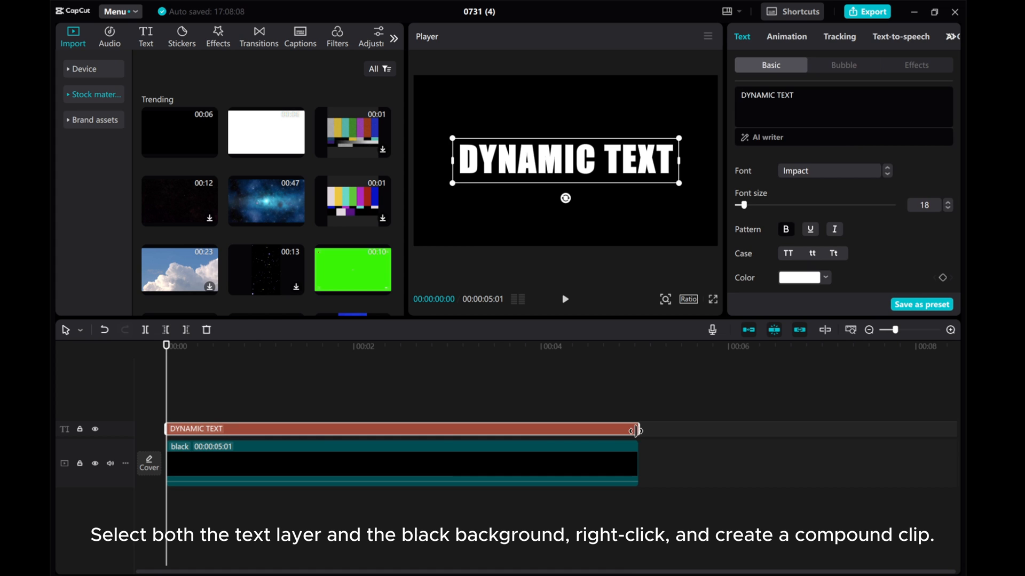
left_click(402, 463)
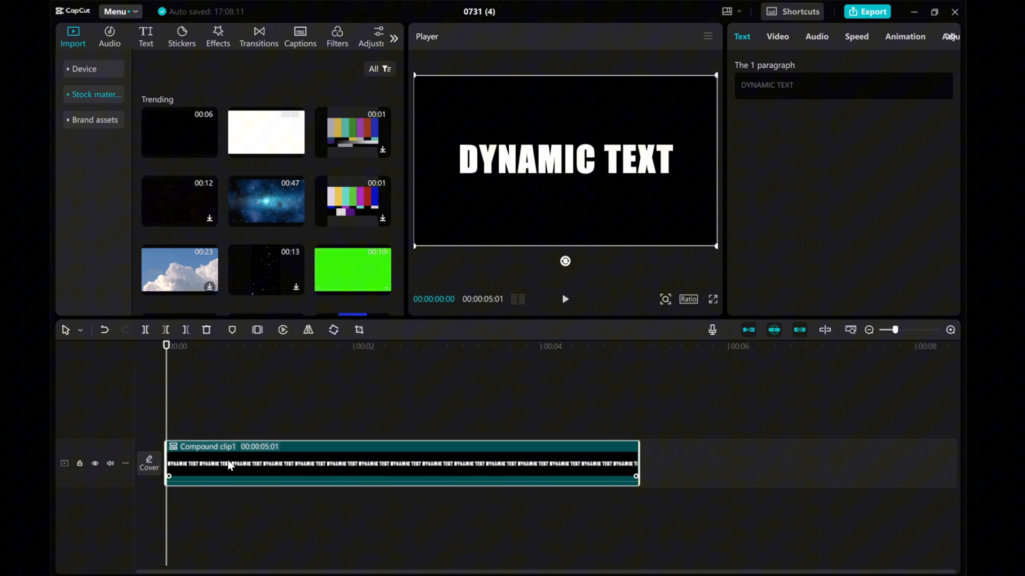
mouse_move(79, 71)
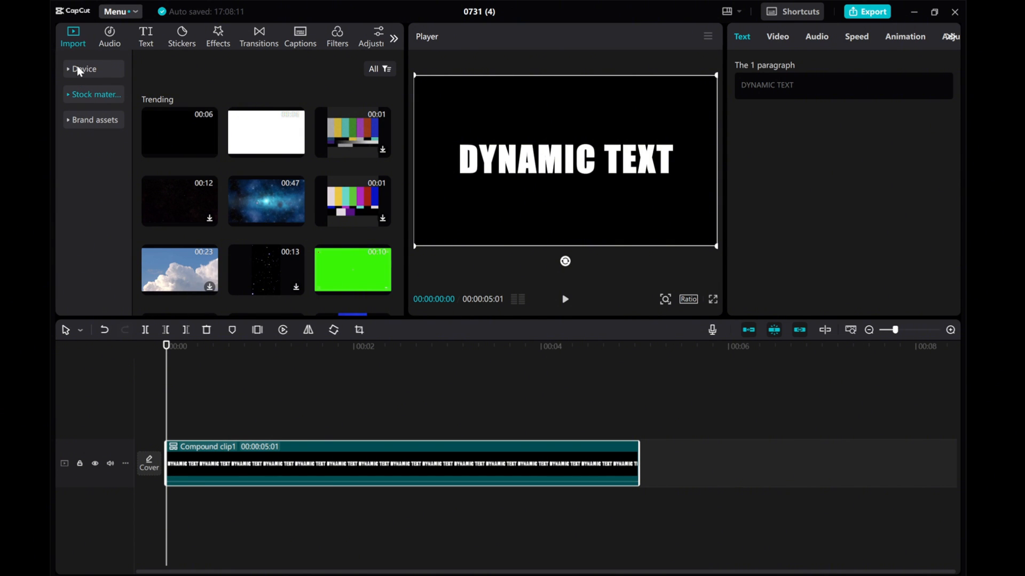
- Drag '0731 (4).mp4' from Device media onto the main track below the compound clip
left_click(84, 69)
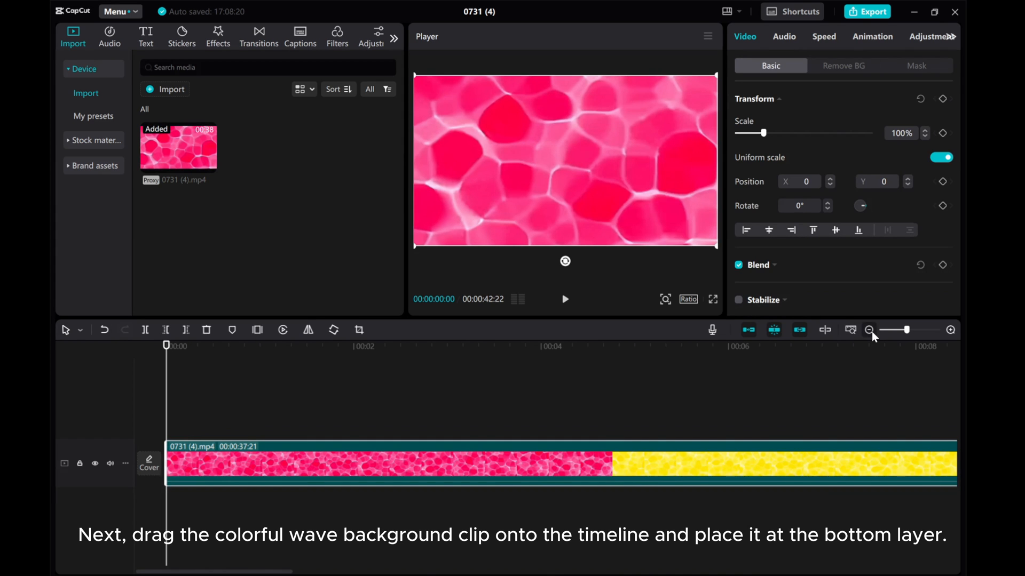
left_click(868, 330)
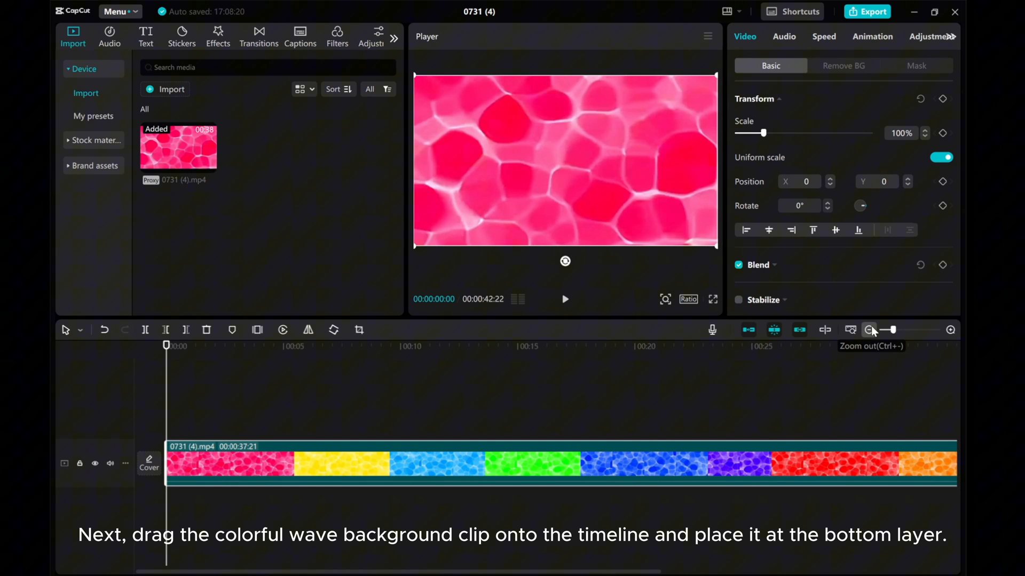
left_click(869, 329)
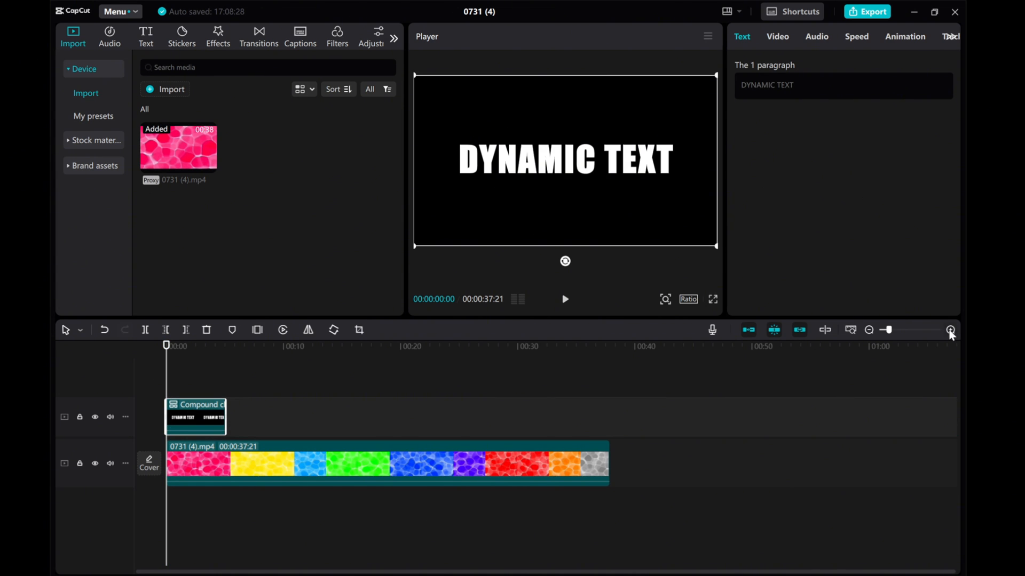
left_click(950, 329)
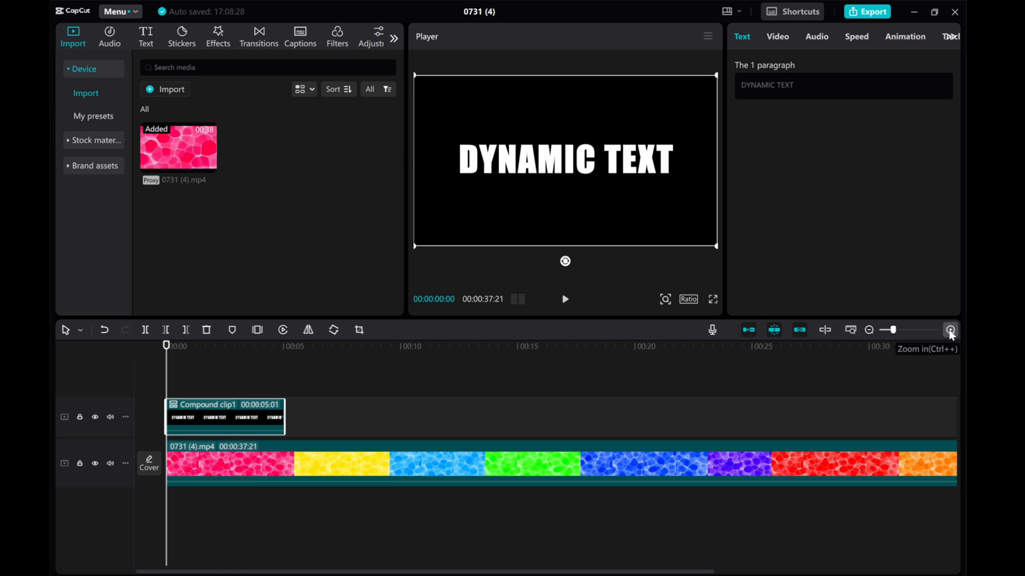
left_click(951, 330)
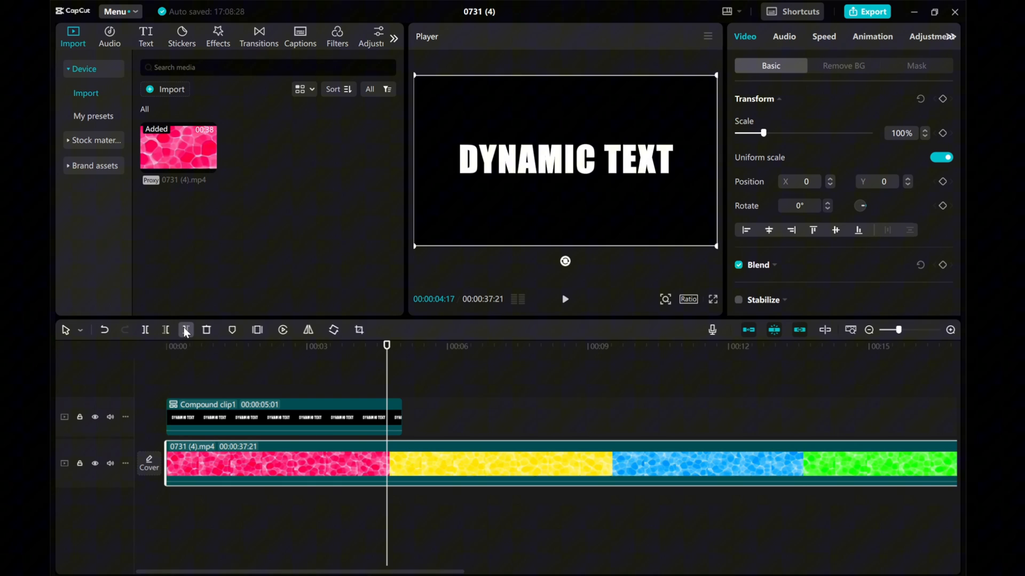
- Cut both clips at 00:04:17 so the wave video and compound title end together
left_click(207, 329)
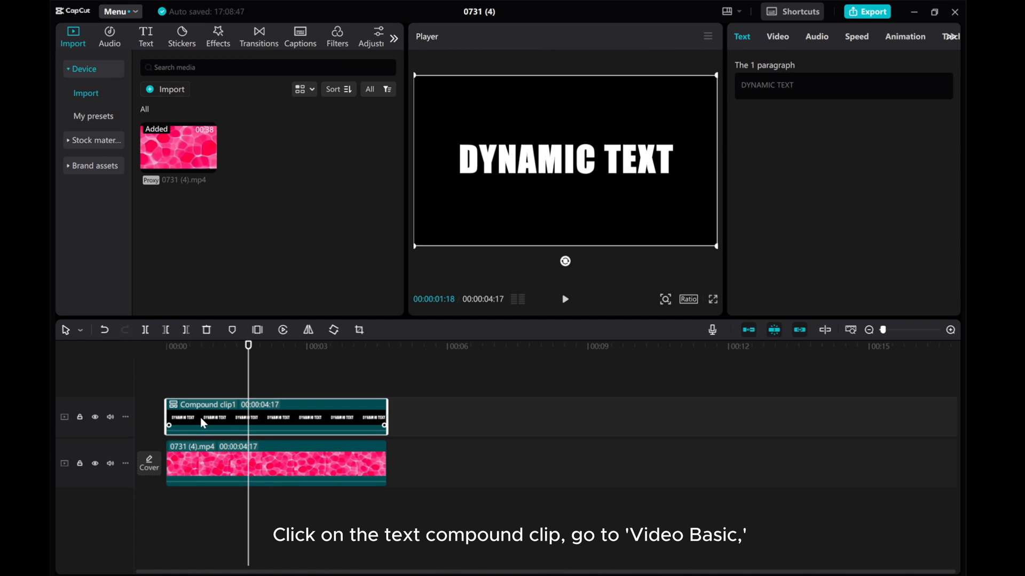
mouse_move(834, 26)
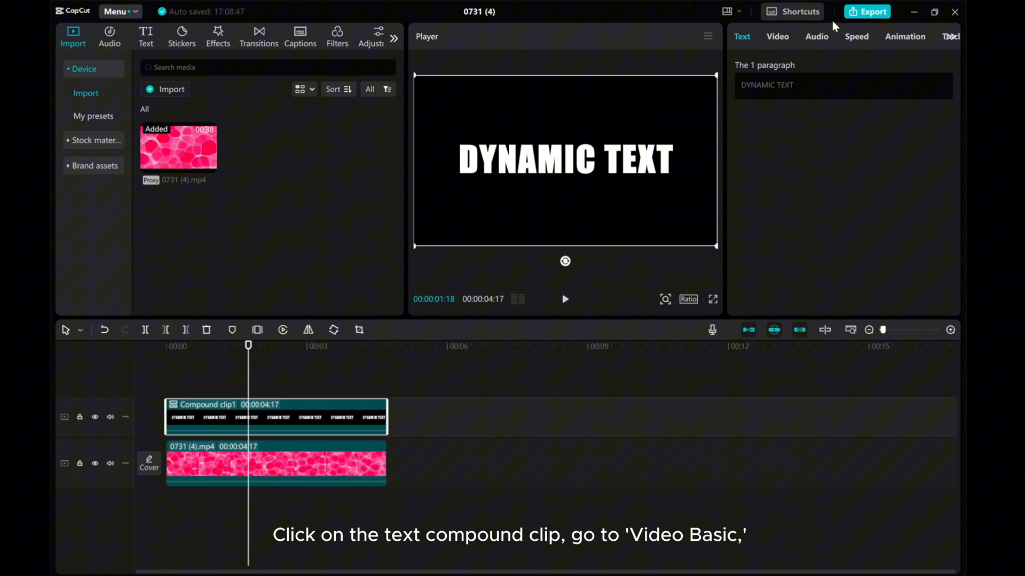
- Set the compound title's blend mode to Darken, preview the pink-filled letters, then select both clips
left_click(777, 37)
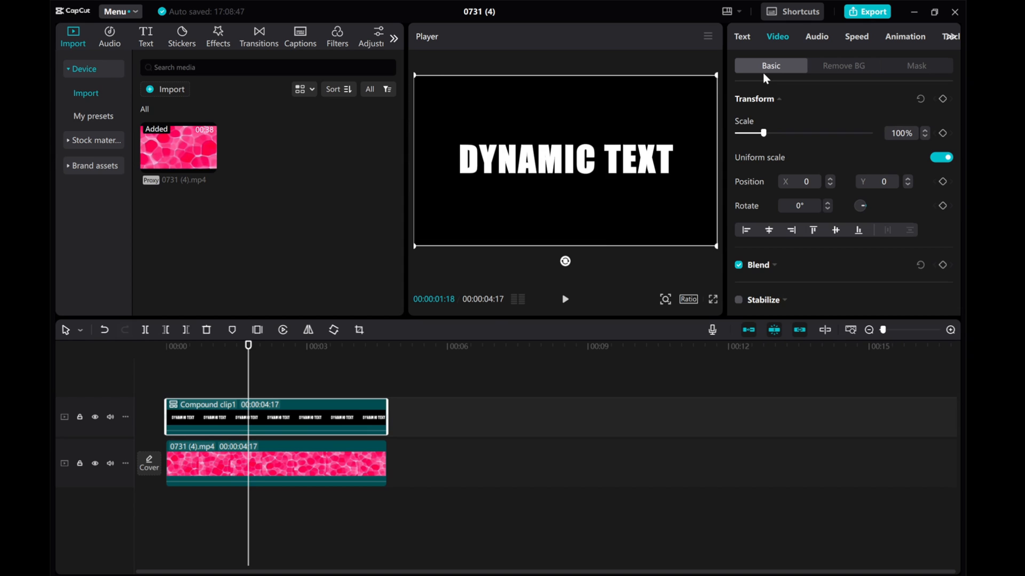
scroll("down", 3)
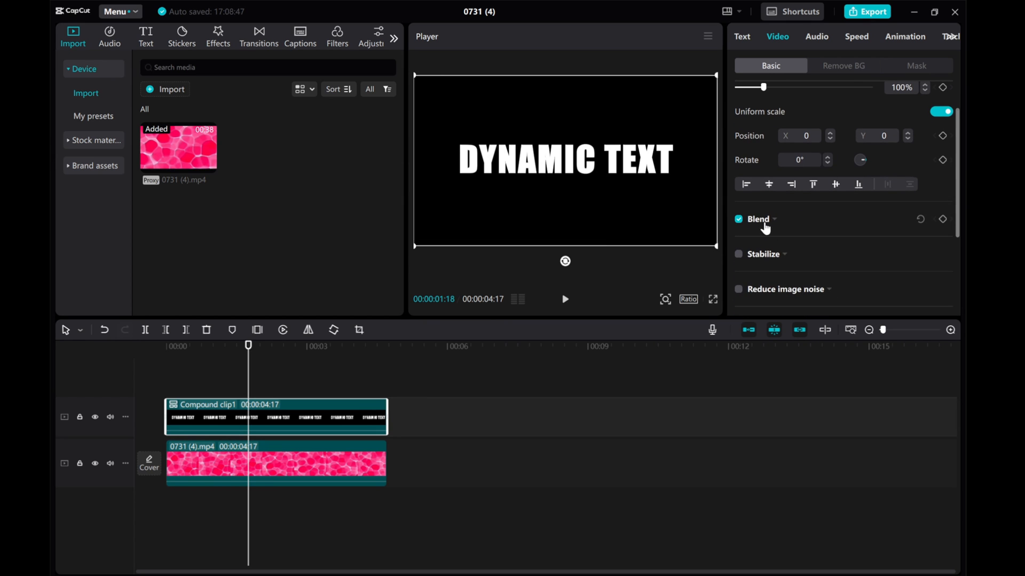
left_click(758, 219)
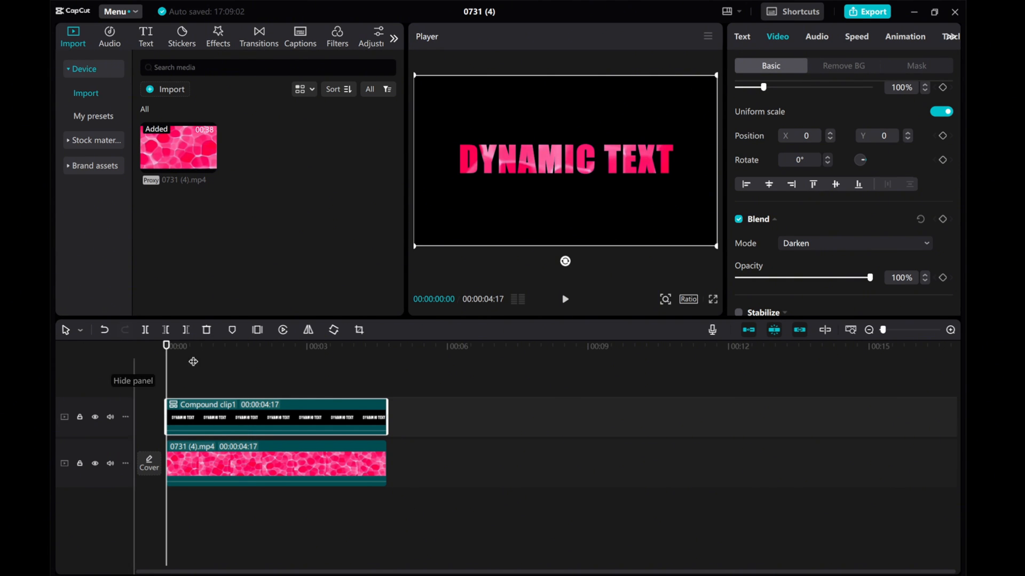
left_click(563, 300)
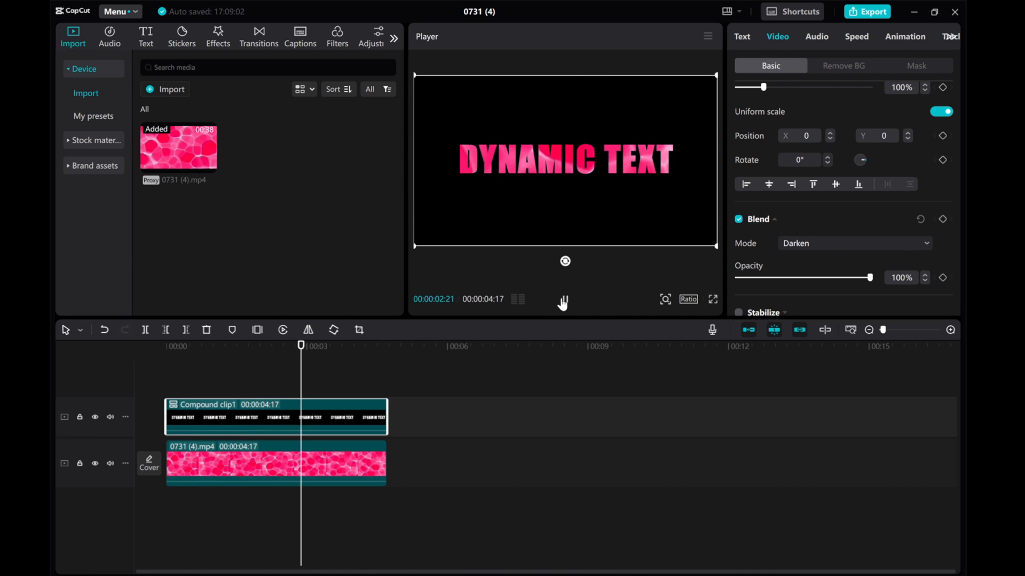
left_click(563, 301)
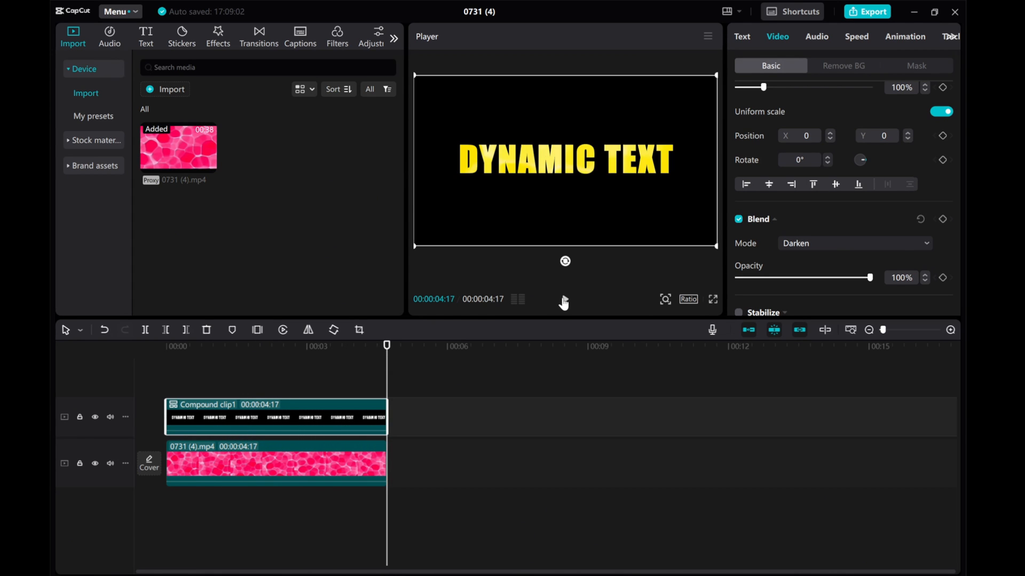
mouse_move(421, 471)
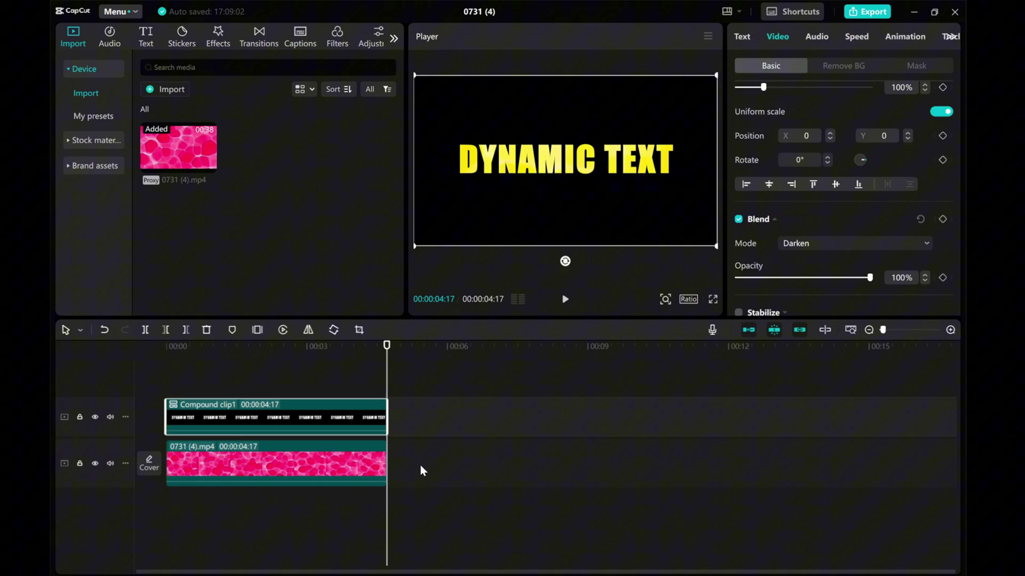
left_click(274, 463)
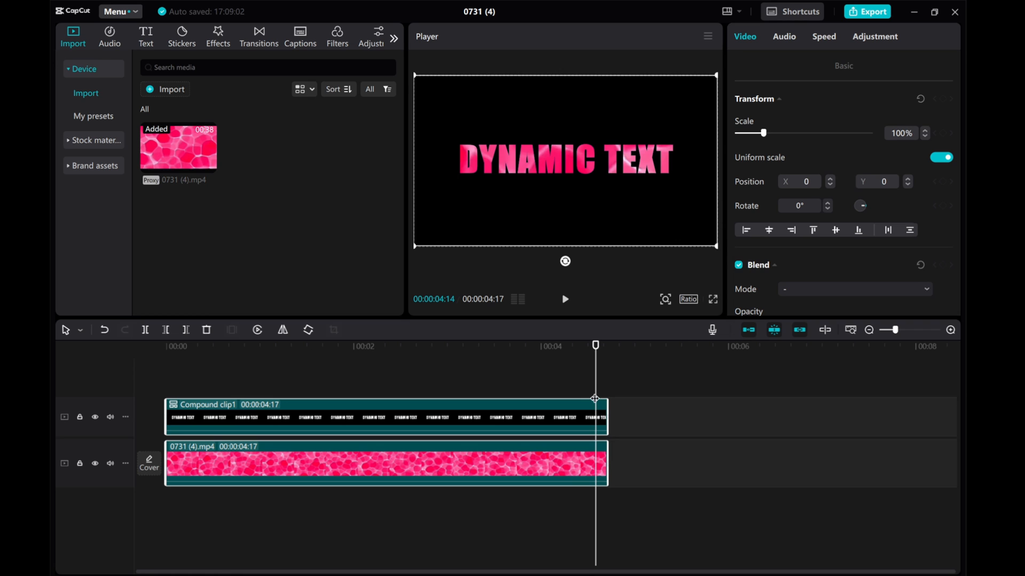
mouse_move(612, 460)
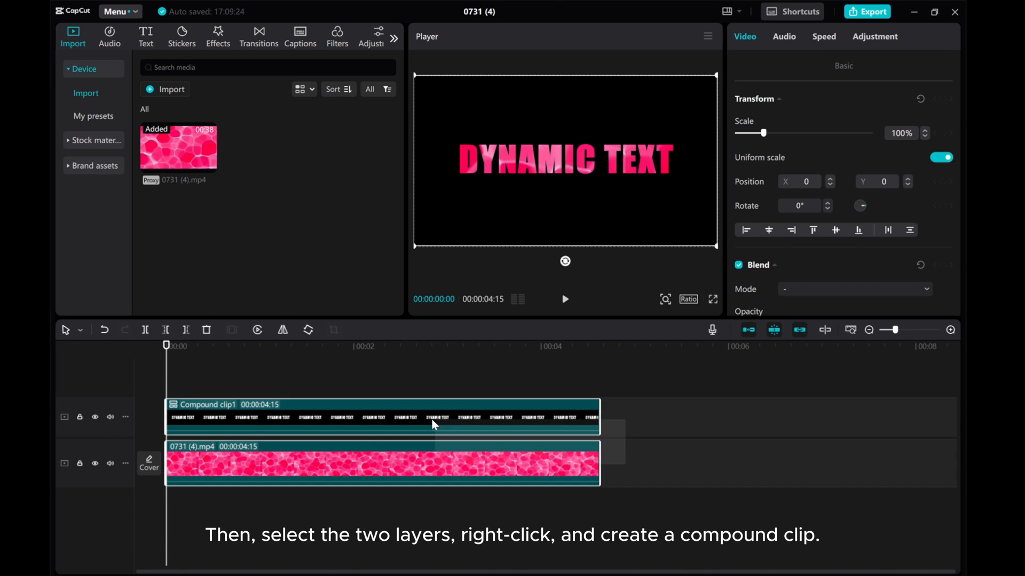
- Merge the selected title and wave clips into one compound clip, then open Effects
right_click(431, 425)
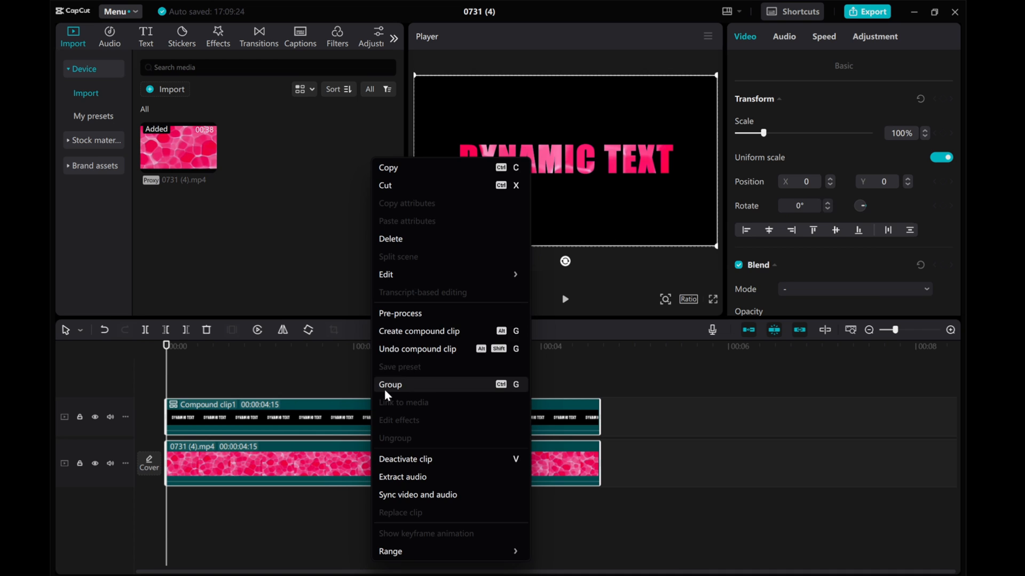
left_click(419, 331)
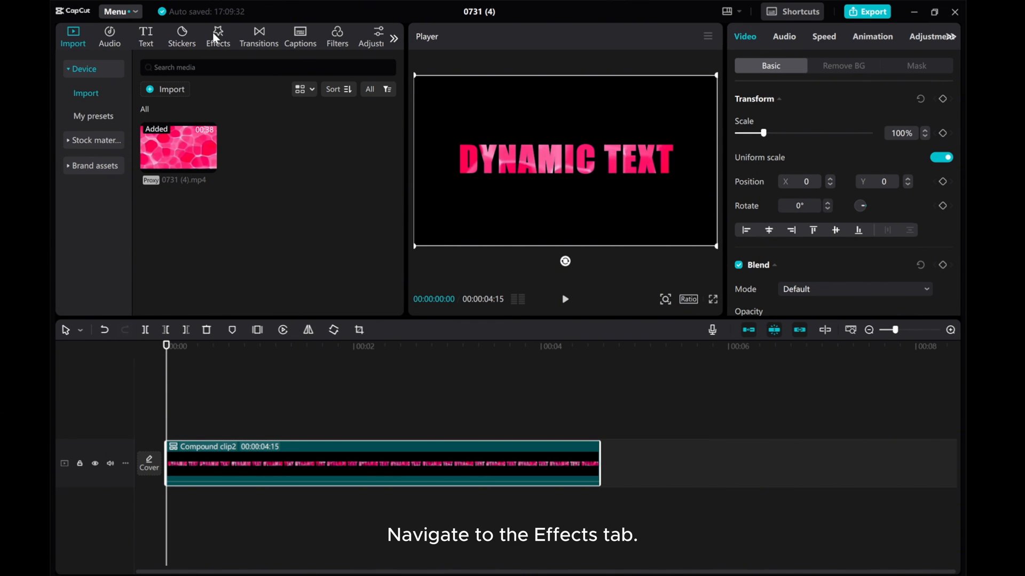
left_click(217, 32)
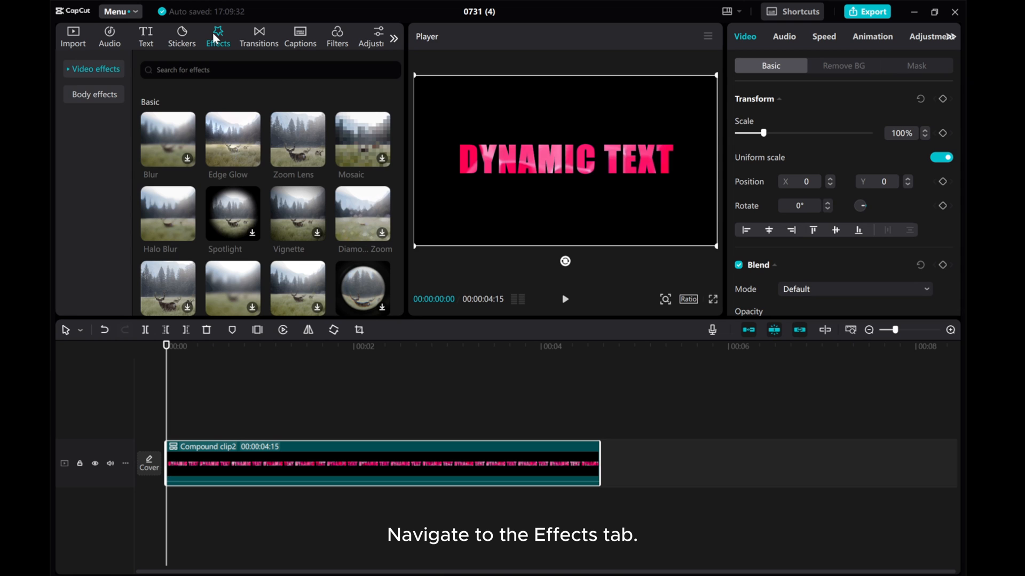
mouse_move(155, 64)
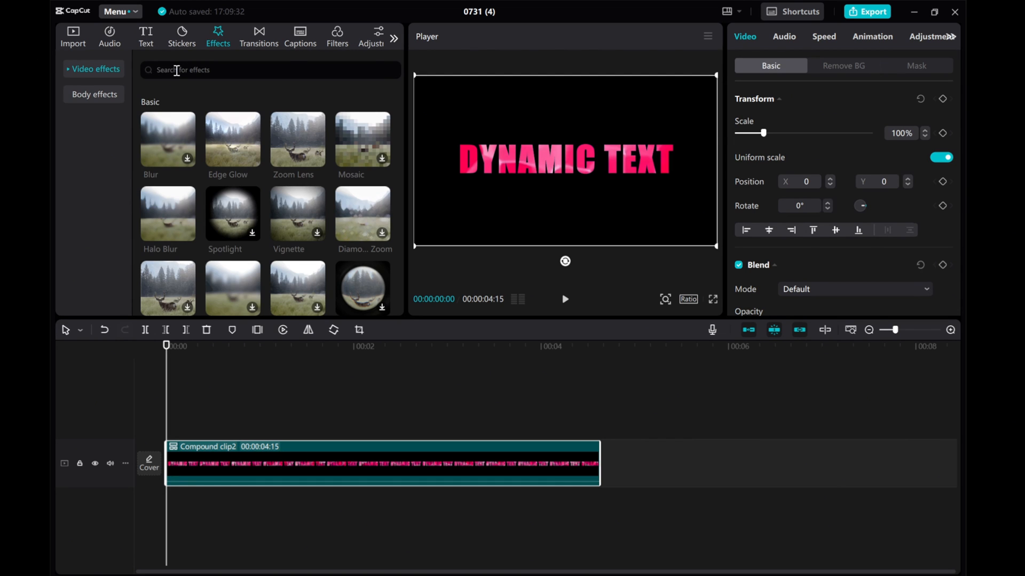
- Search effects for 'swing' and add Rebound Swing across the whole compound clip
left_click(261, 70)
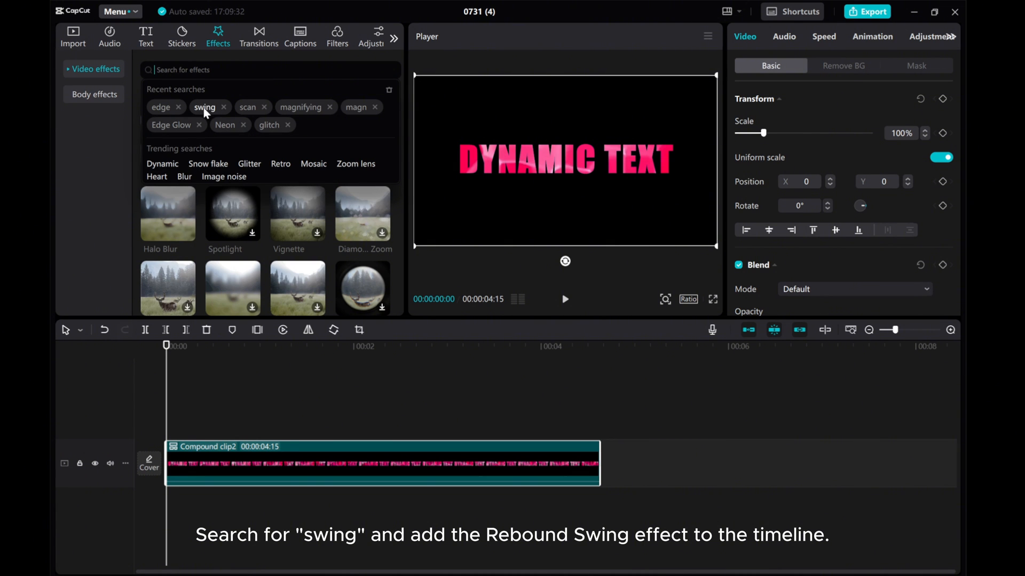
left_click(204, 107)
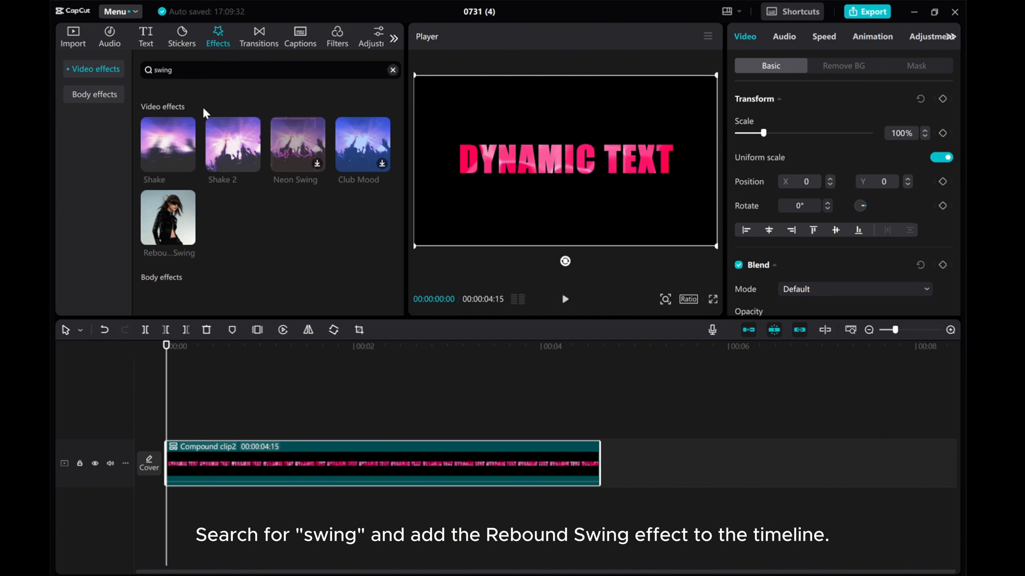
mouse_move(174, 162)
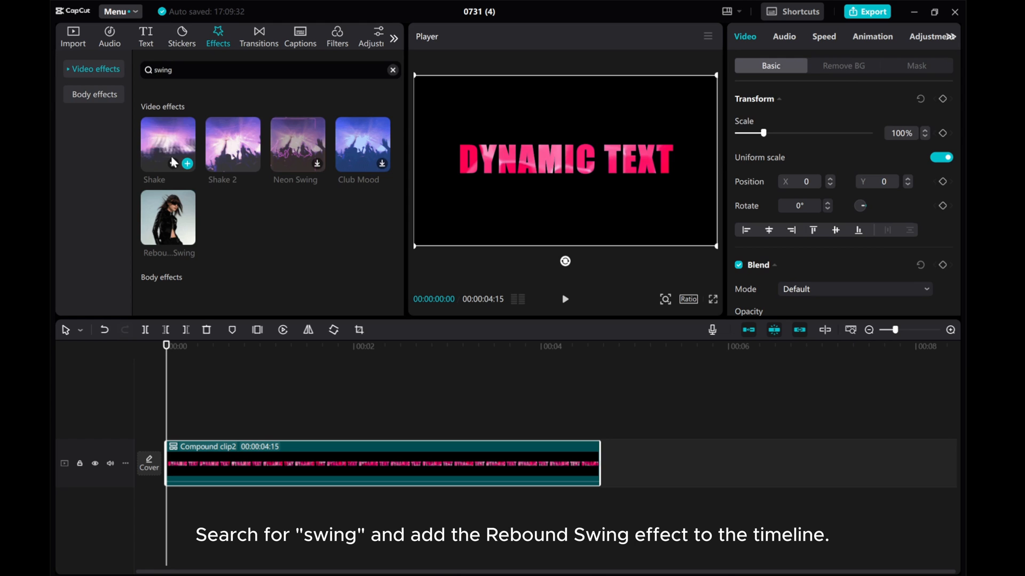
mouse_move(228, 221)
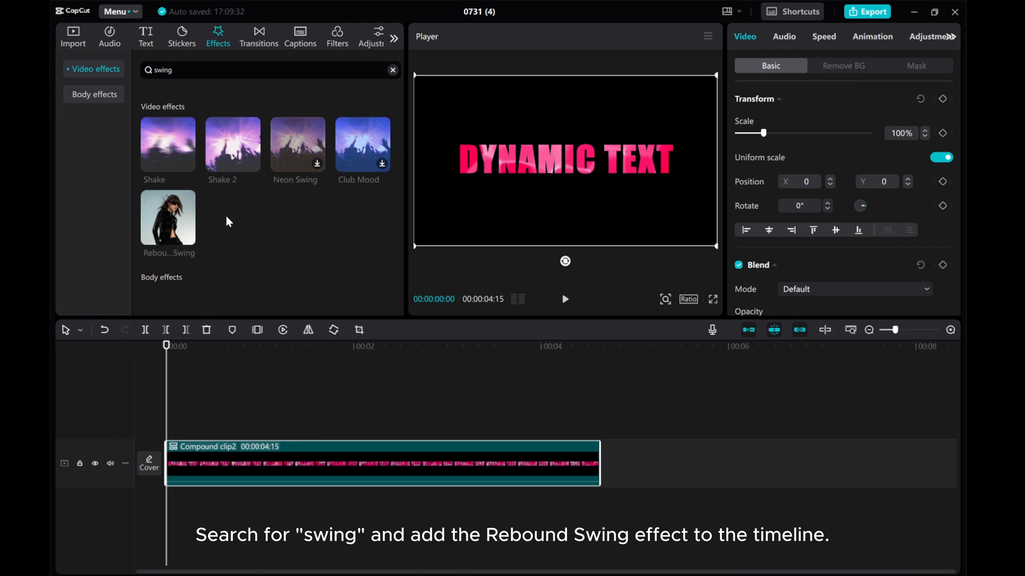
mouse_move(168, 235)
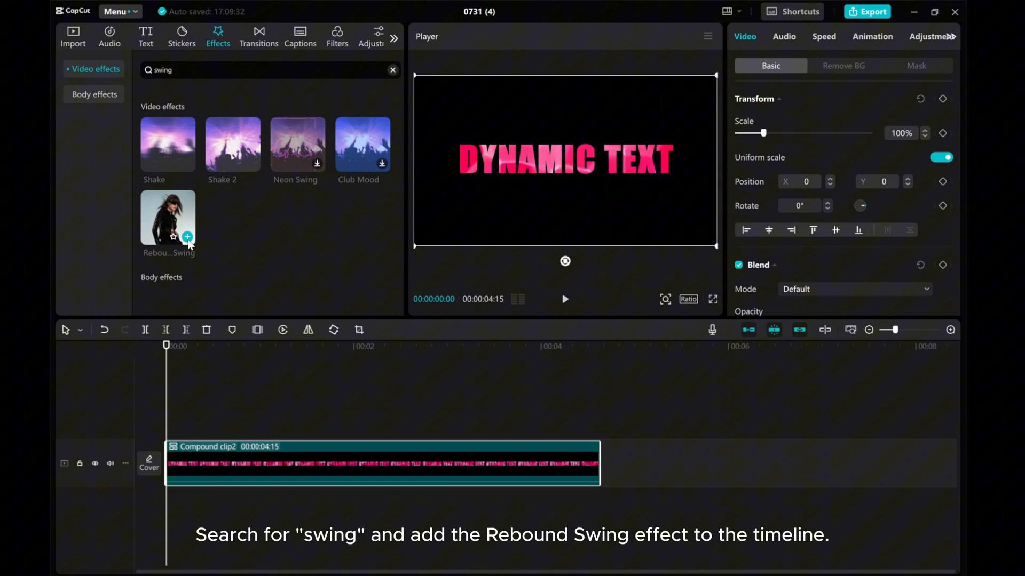
mouse_move(188, 237)
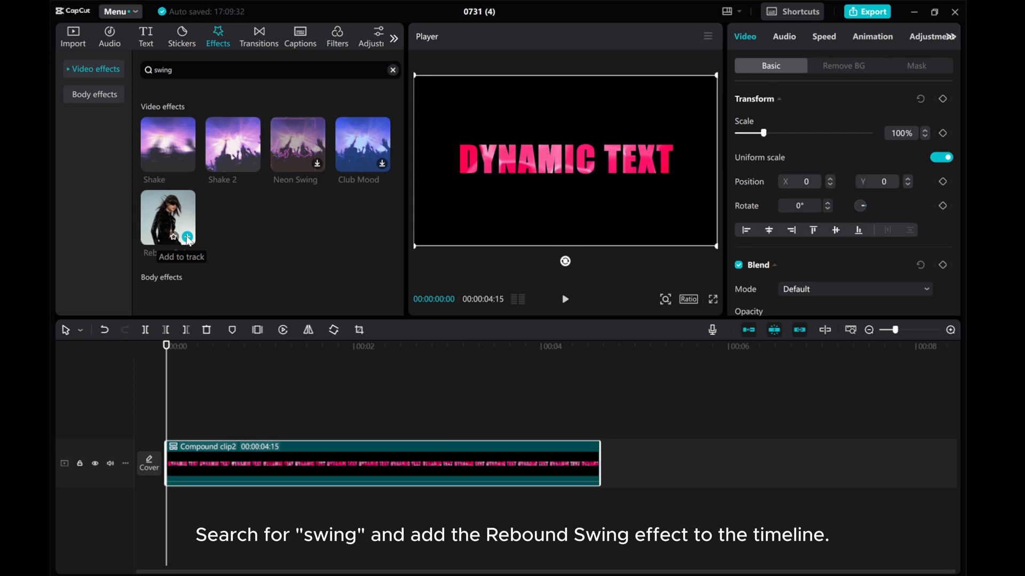
left_click(188, 237)
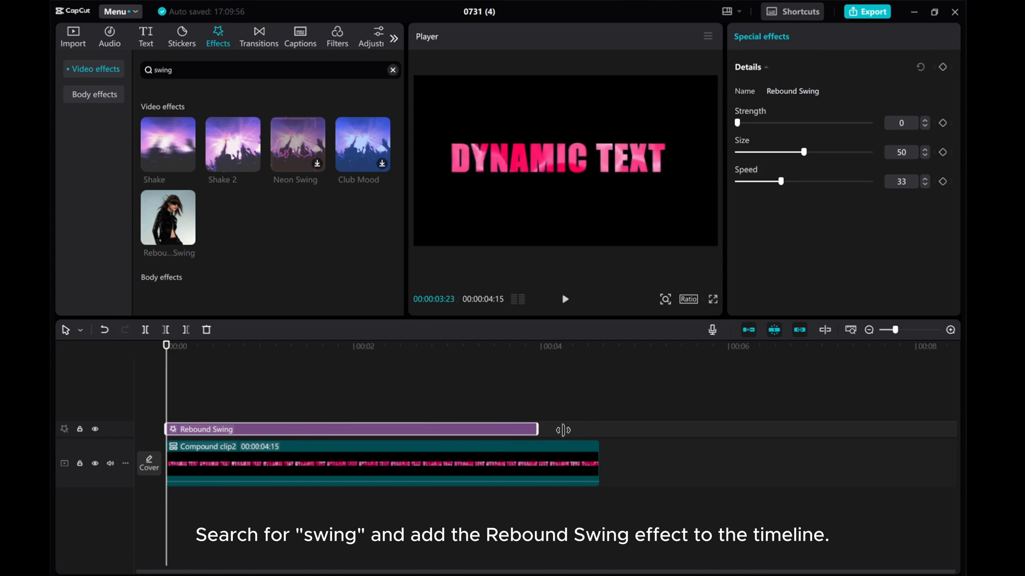
left_click(564, 299)
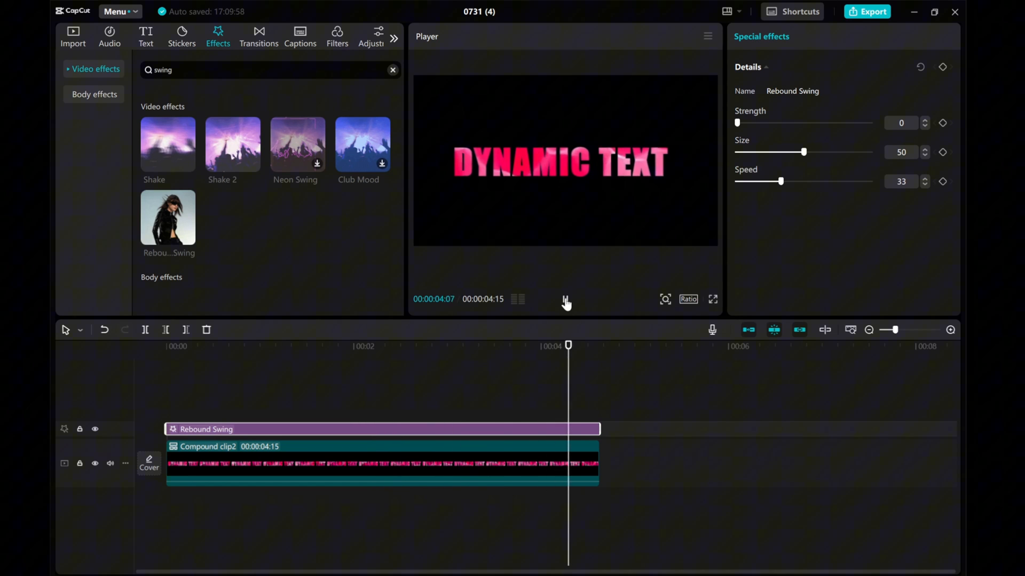
- Set Rebound Swing's size to 17 and speed to 47, previewing the animation
left_click(564, 299)
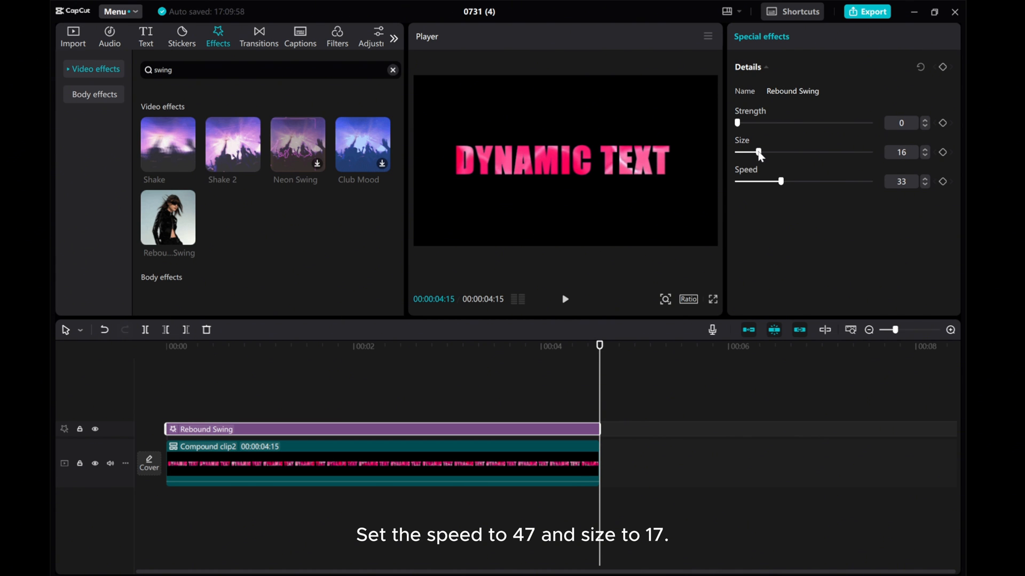
left_click(923, 149)
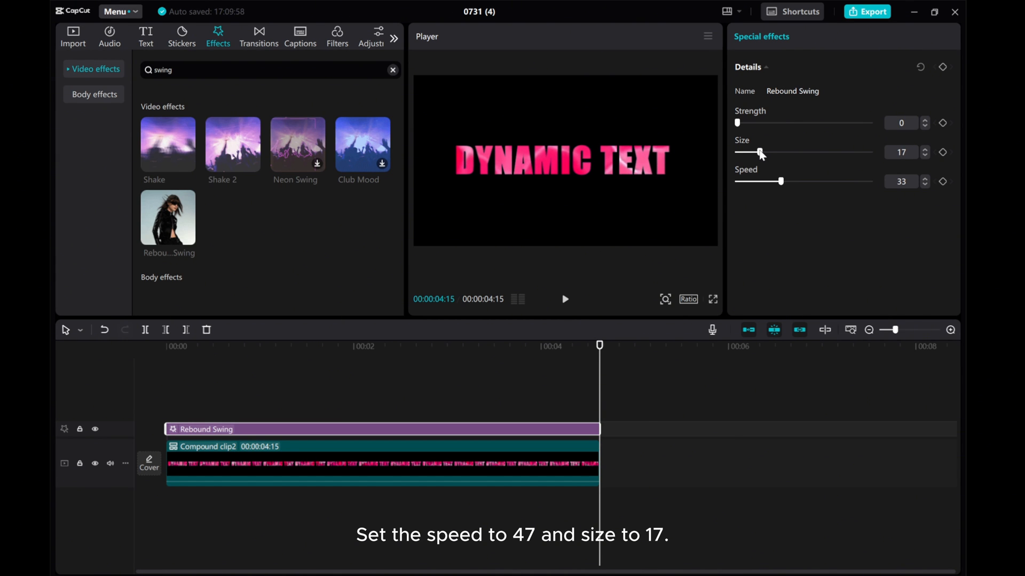
mouse_move(780, 184)
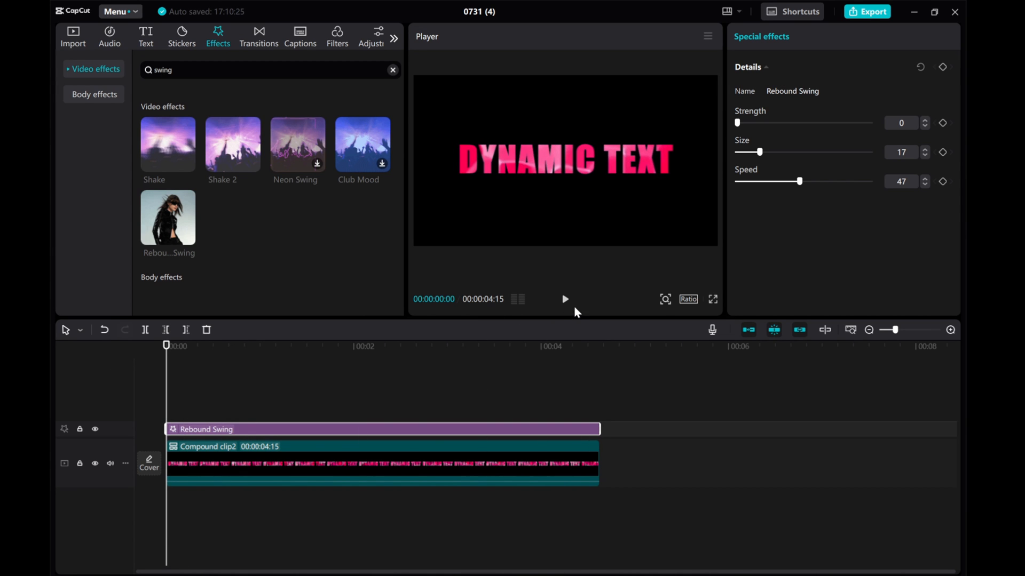
left_click(564, 299)
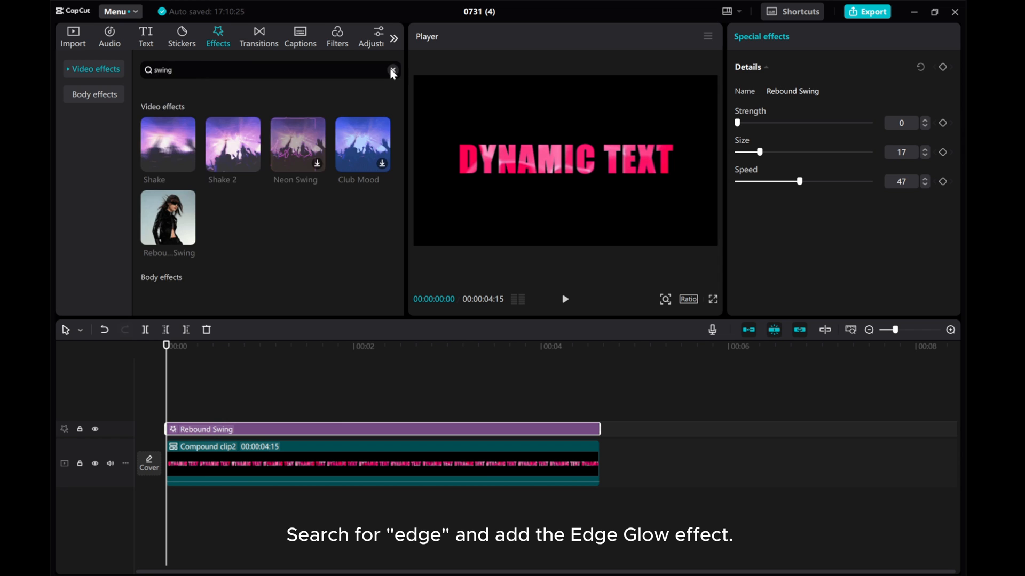
- Search effects for 'edge', add Edge Glow over the clip, and set Glow to 37
left_click(392, 70)
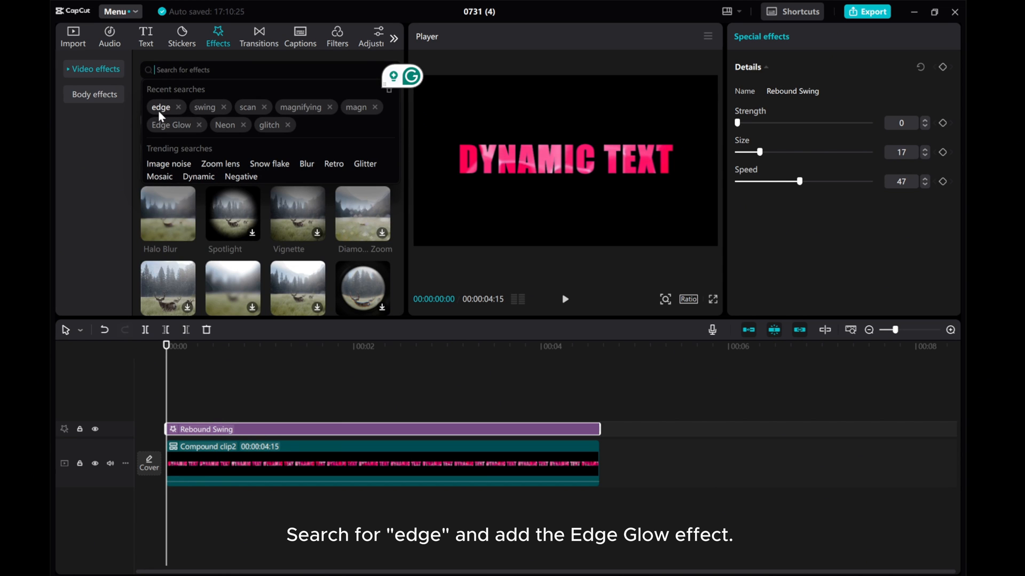
left_click(160, 107)
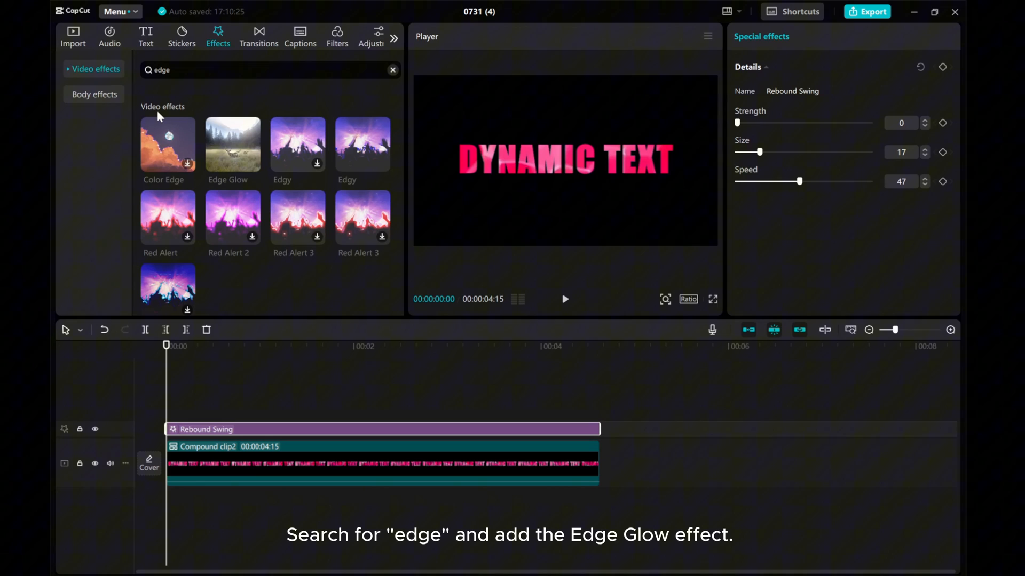
left_click(252, 164)
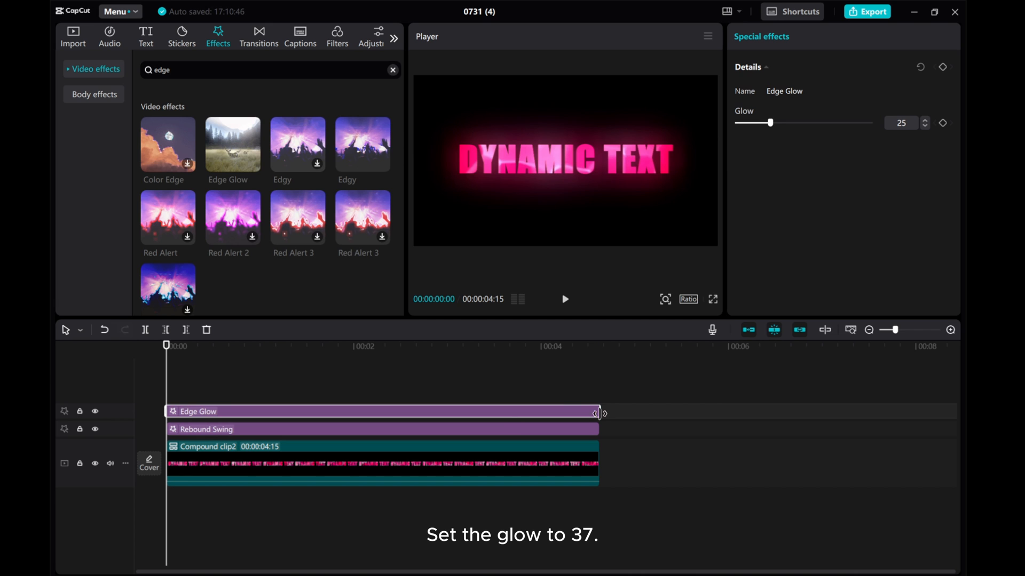
mouse_move(500, 384)
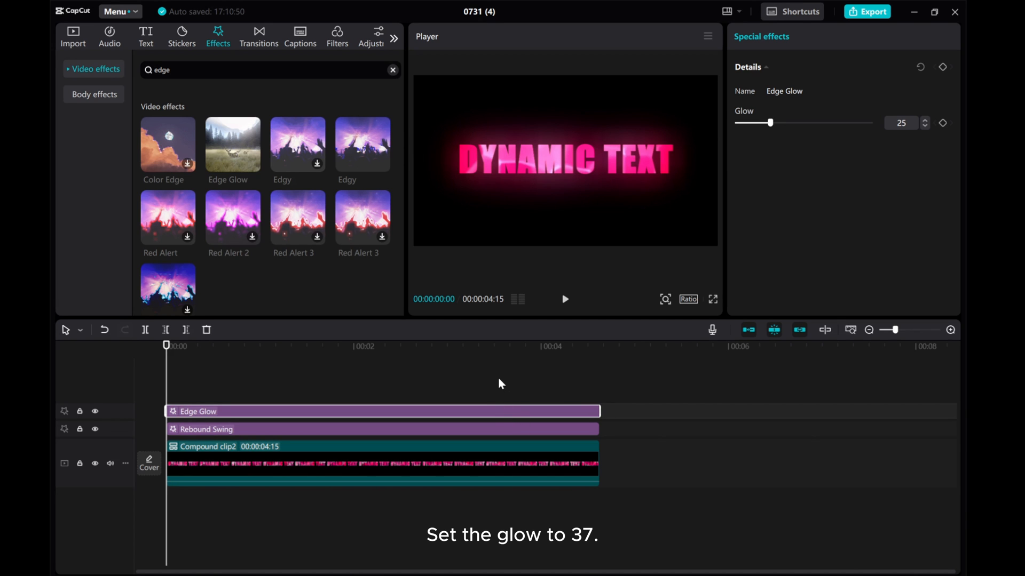
mouse_move(161, 379)
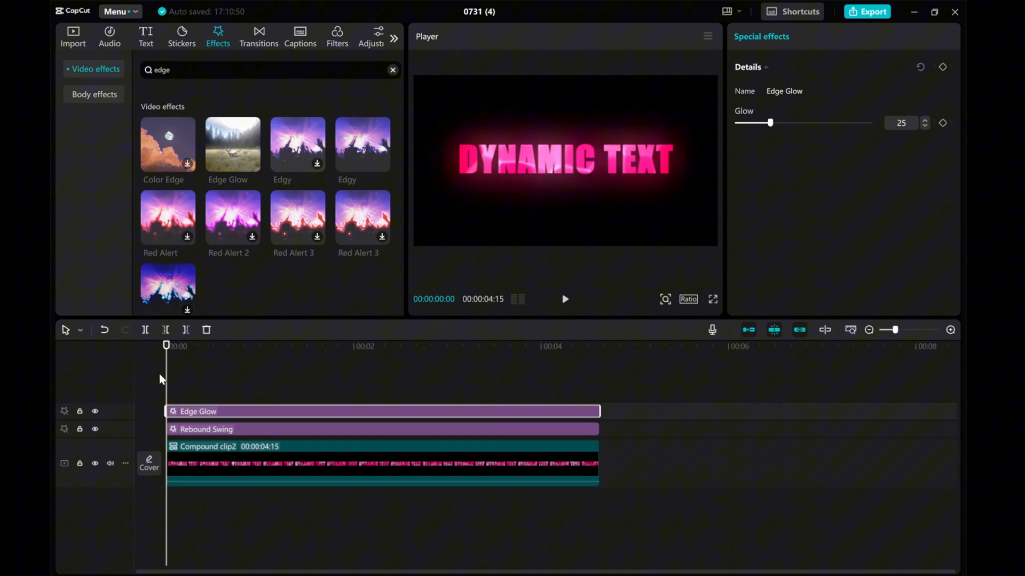
left_click(264, 347)
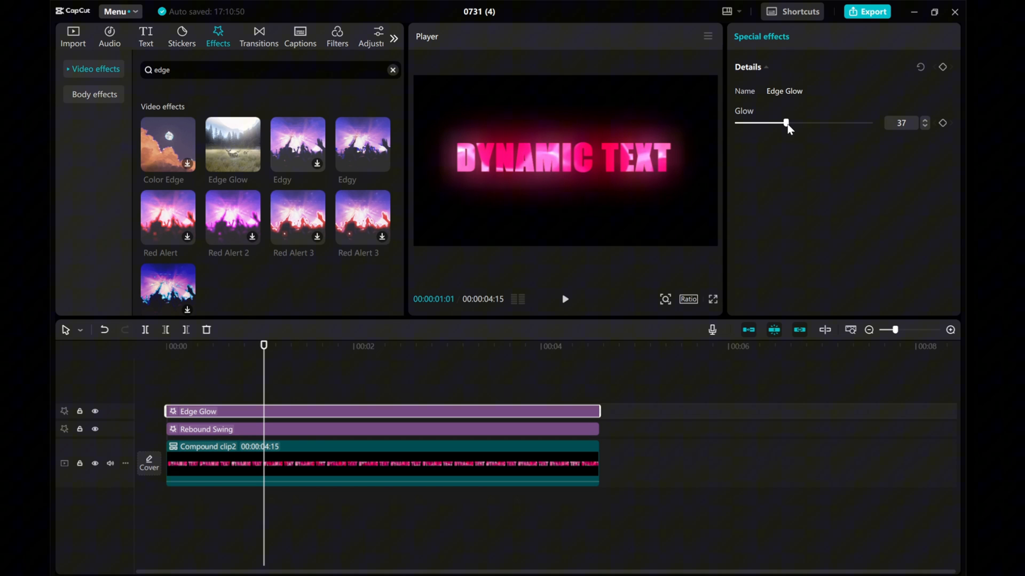
left_click(166, 345)
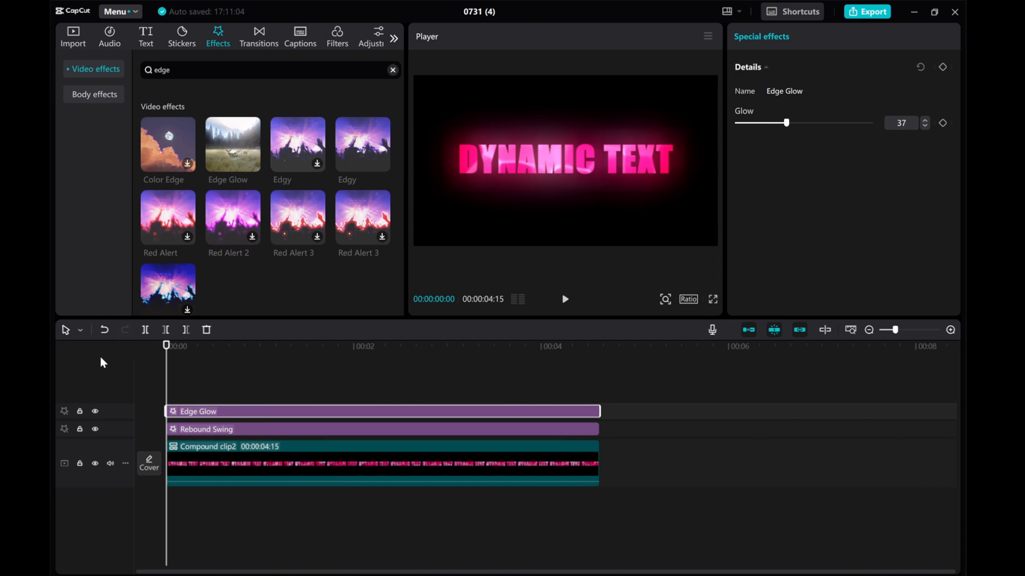
left_click(564, 299)
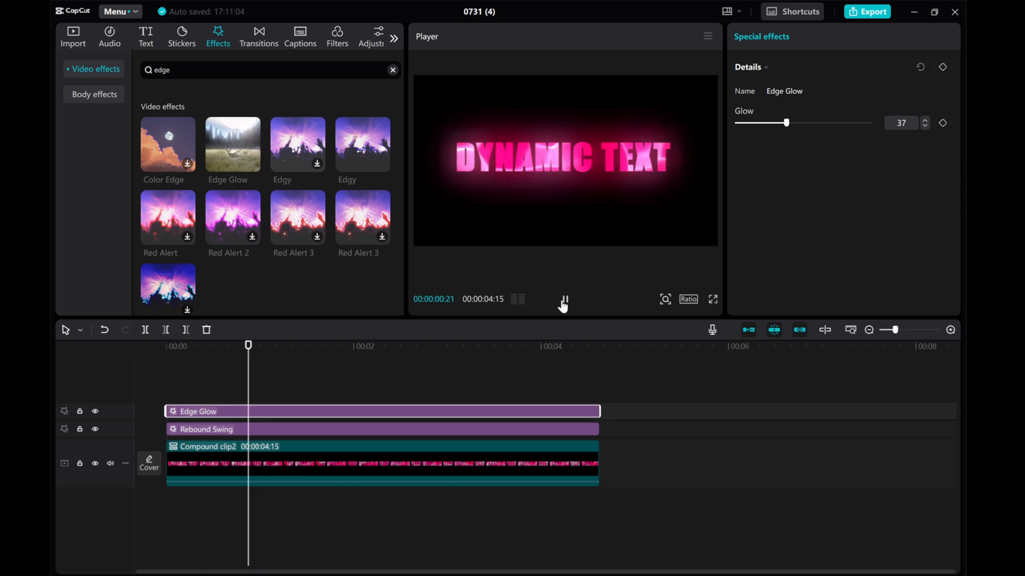
left_click(564, 300)
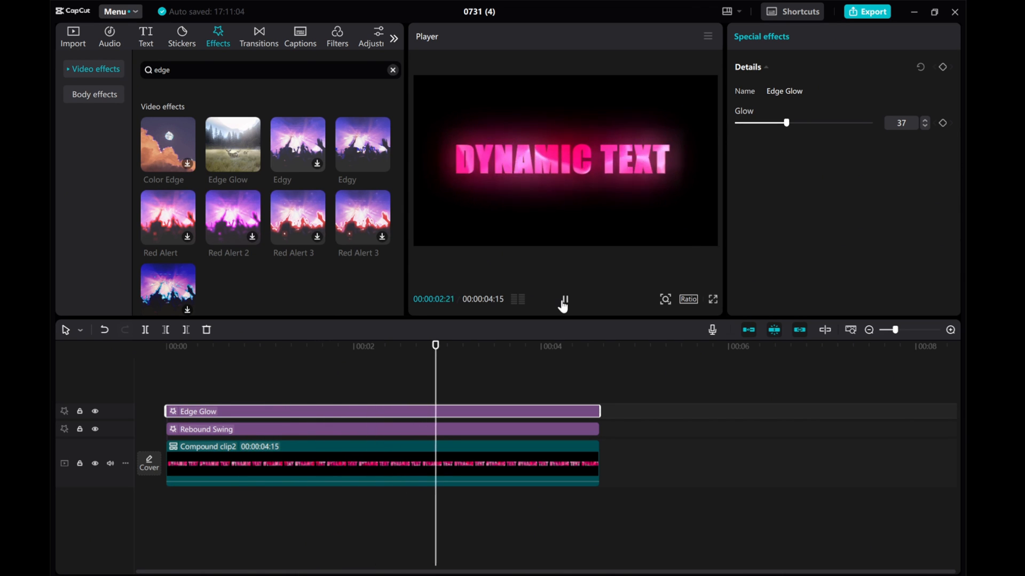
left_click(563, 300)
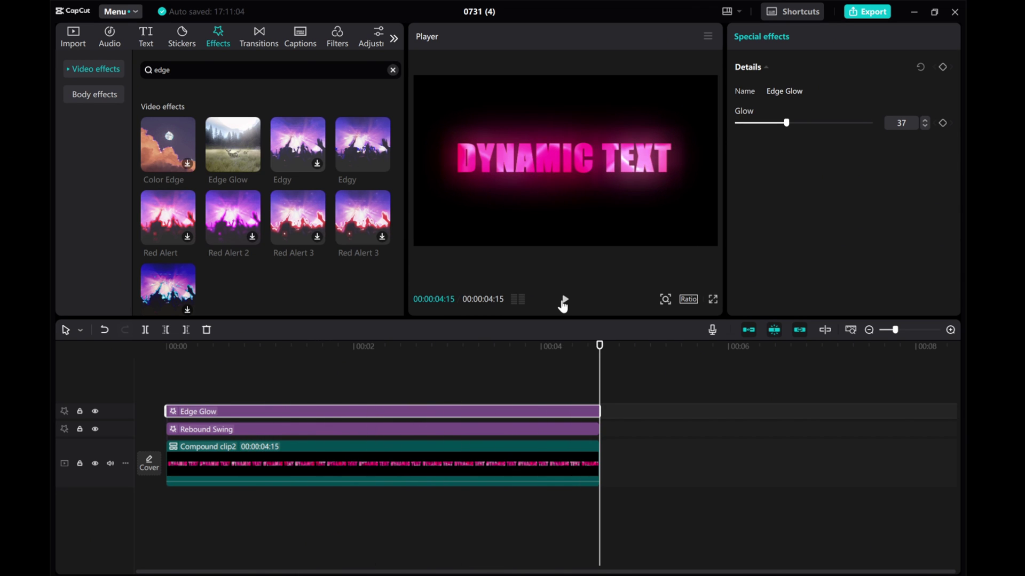
left_click(562, 299)
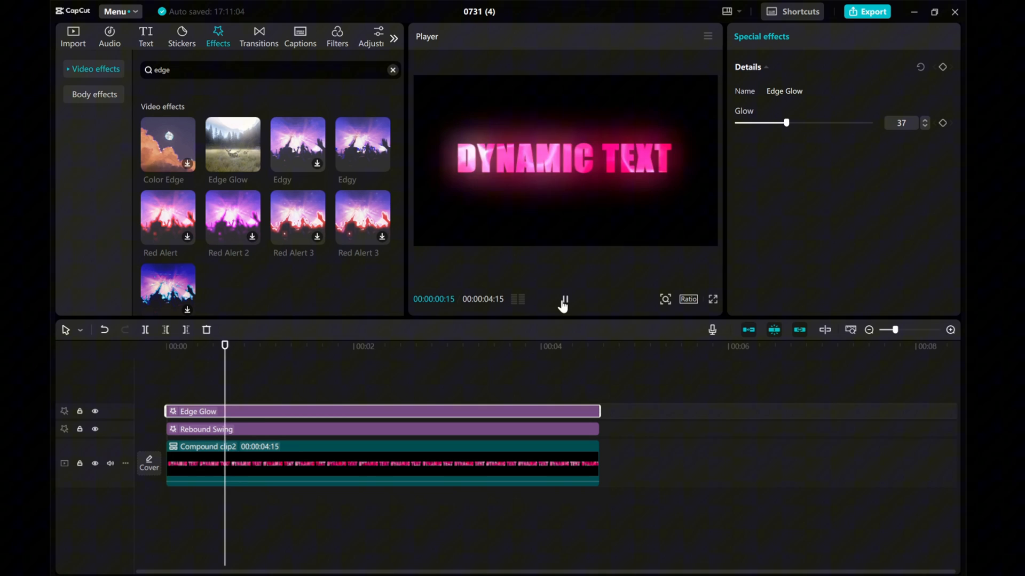